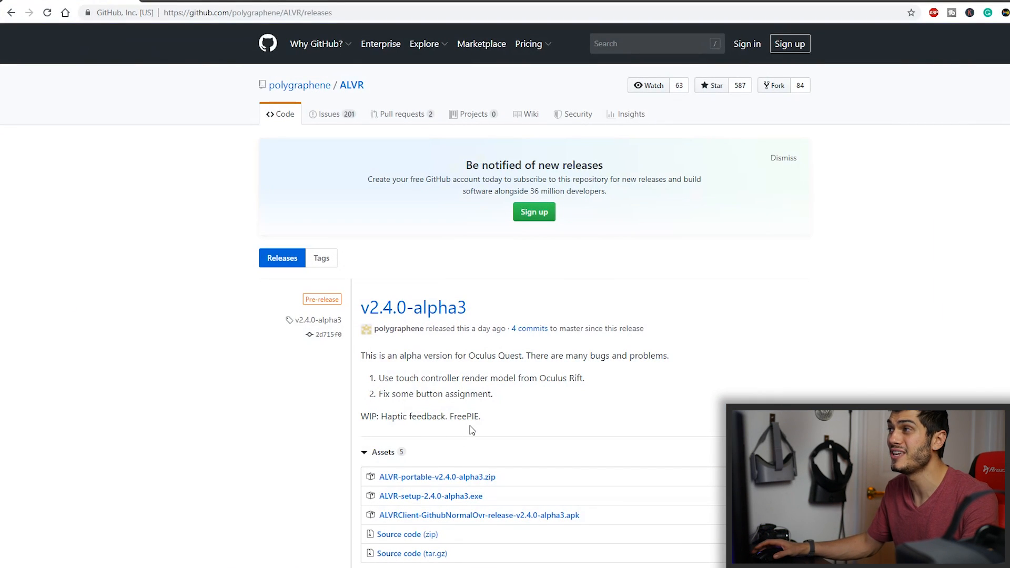
Download ALVR-portable-v2.4.0-alpha3.zip and the ALVRClient APK from the release assets.
scroll(down, 3)
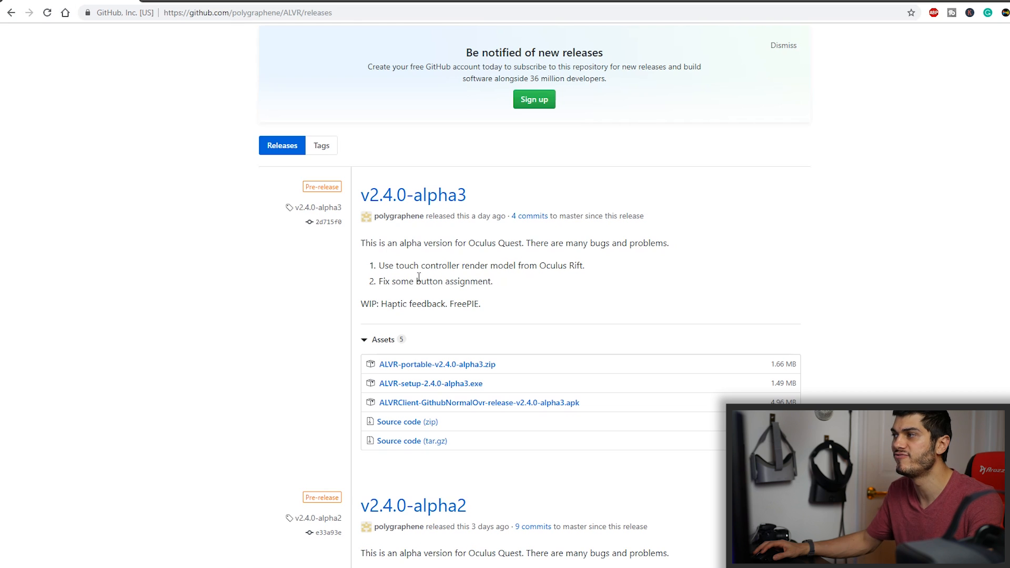
double_click(424, 265)
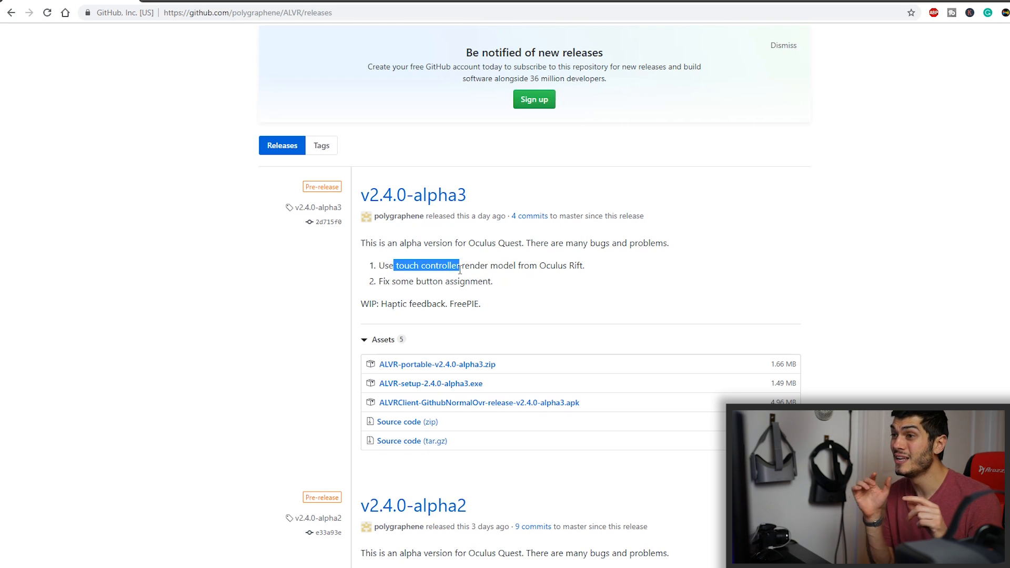
mouse_move(534, 282)
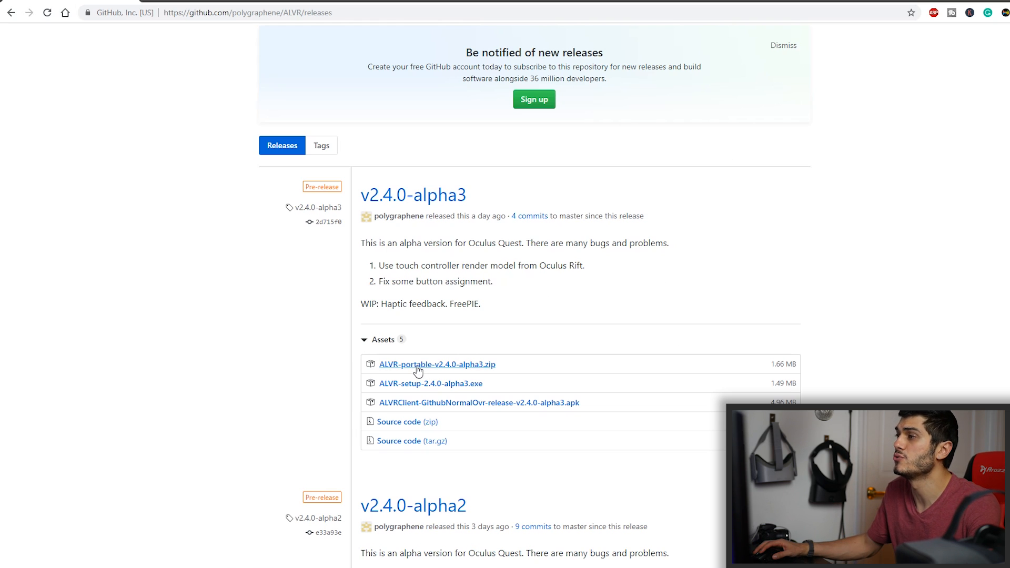
mouse_move(455, 367)
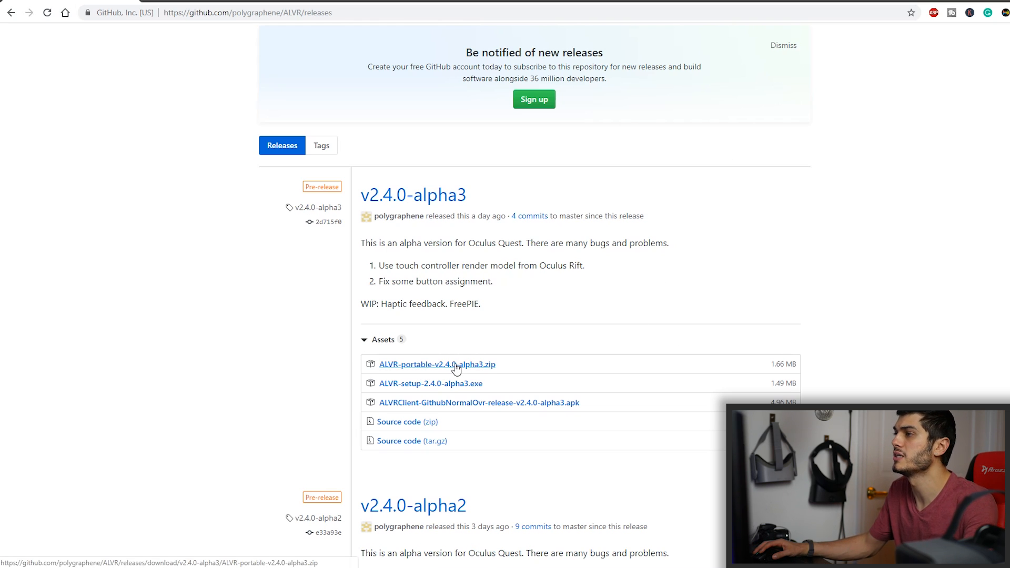
mouse_move(429, 388)
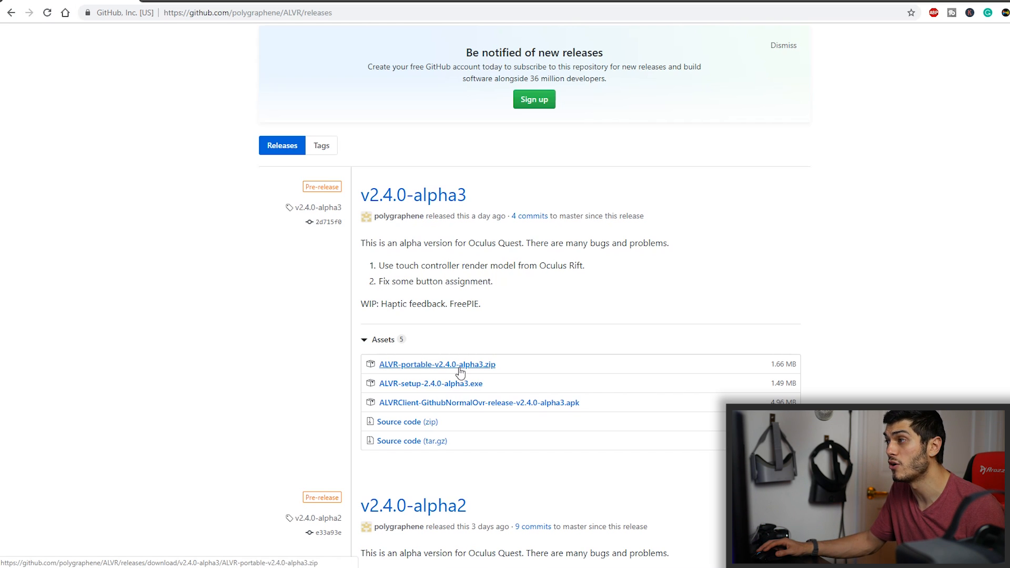
click(436, 364)
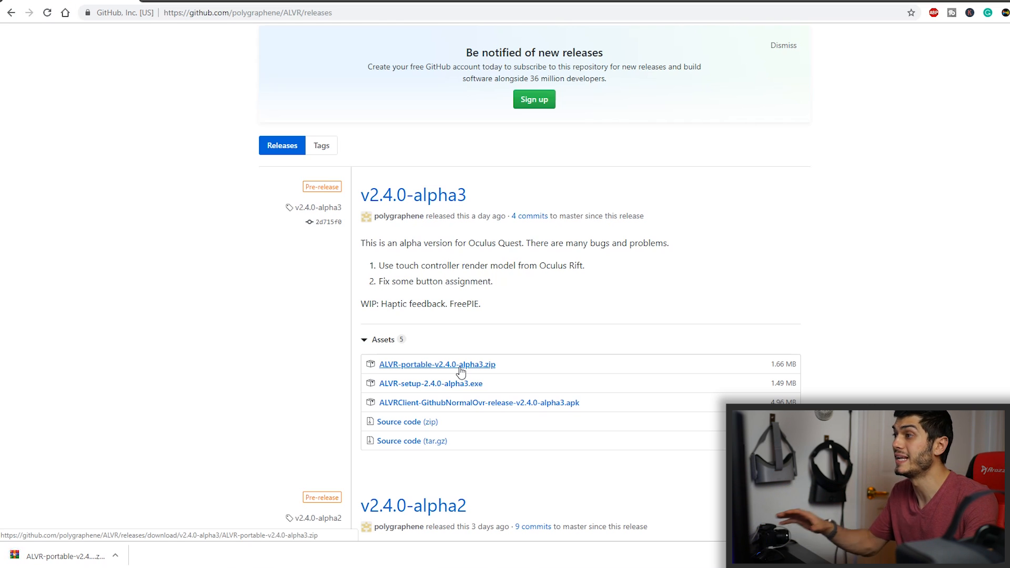
mouse_move(493, 402)
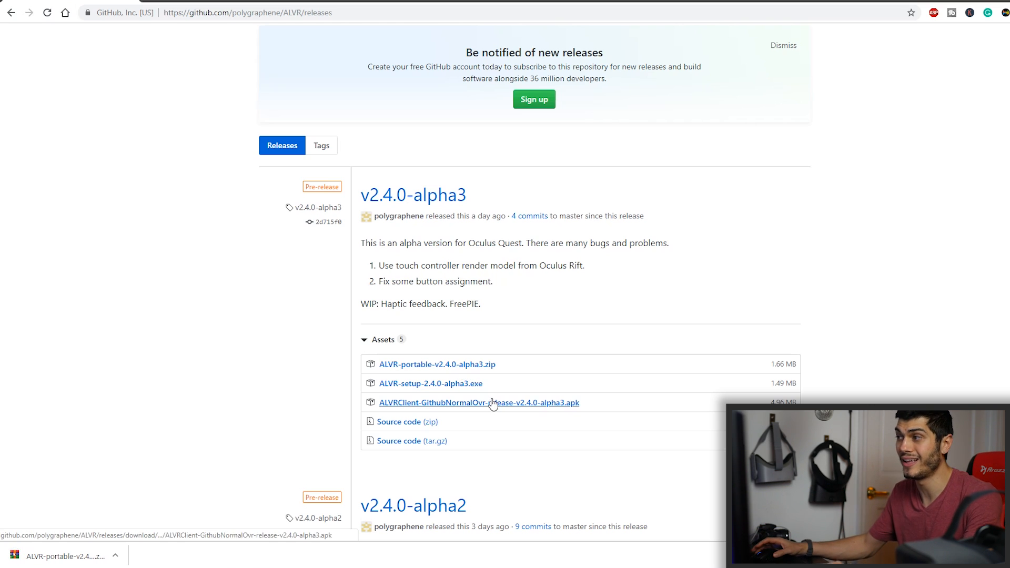
click(479, 402)
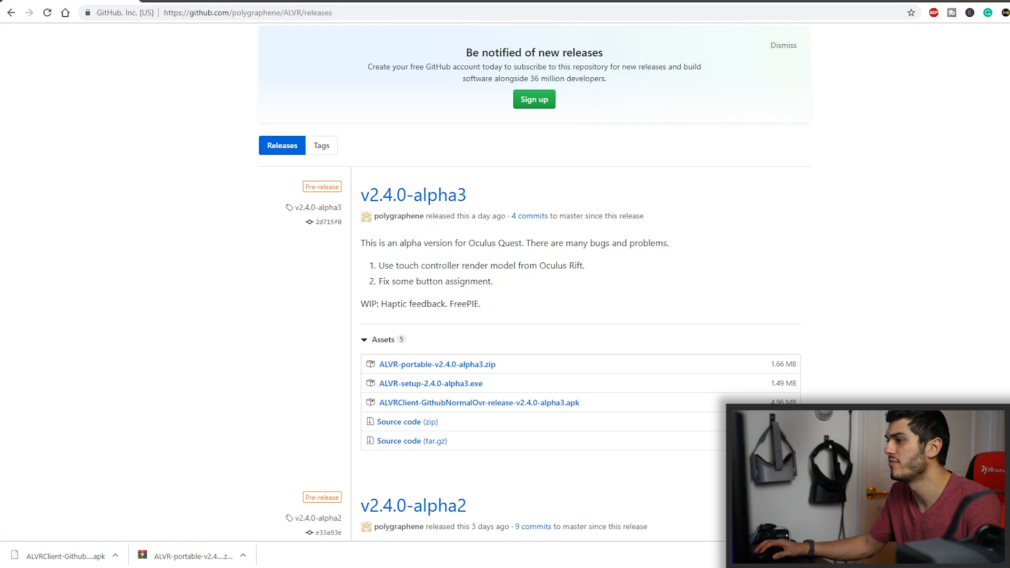
click(244, 555)
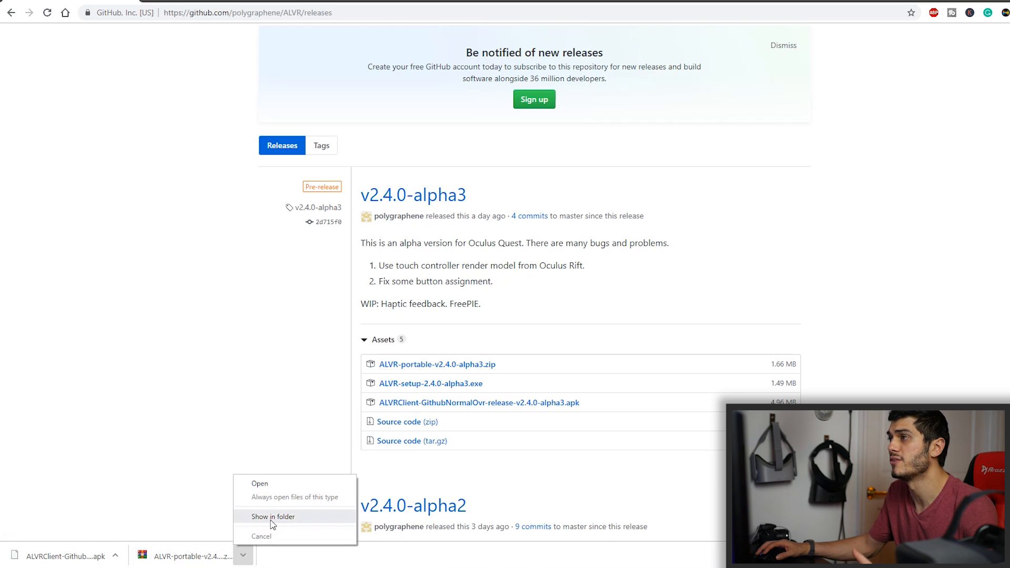
Extract the portable zip, rename the client APK to ALVR.apk, and place it in C:\adb.
click(273, 516)
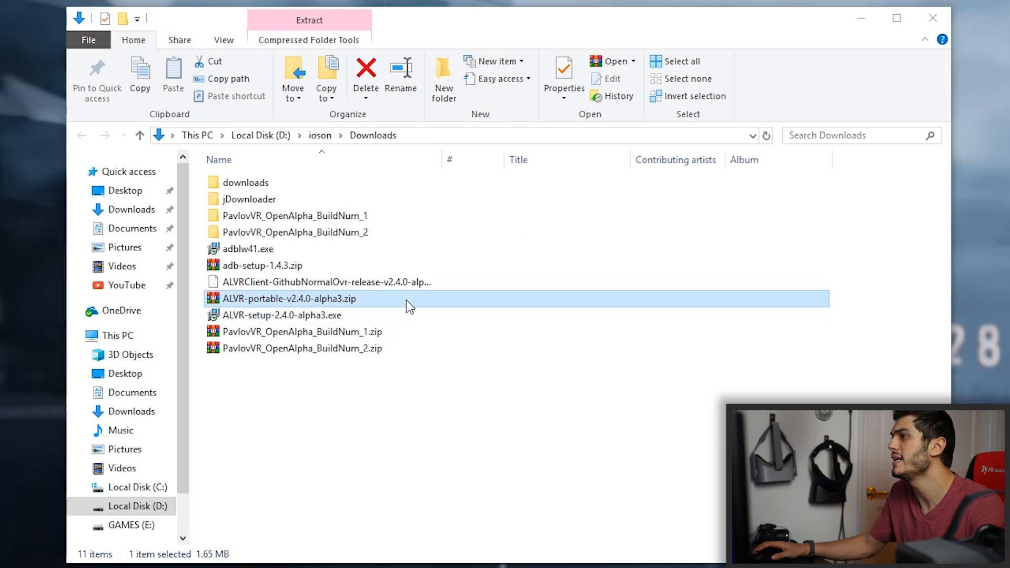
mouse_move(480, 350)
text(ALVR.apk)
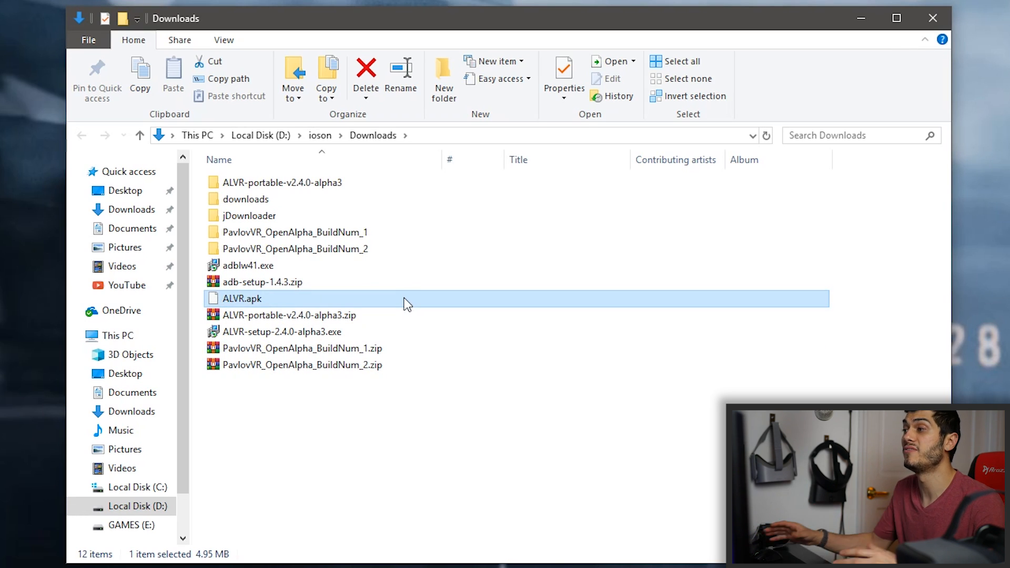
mouse_move(380, 303)
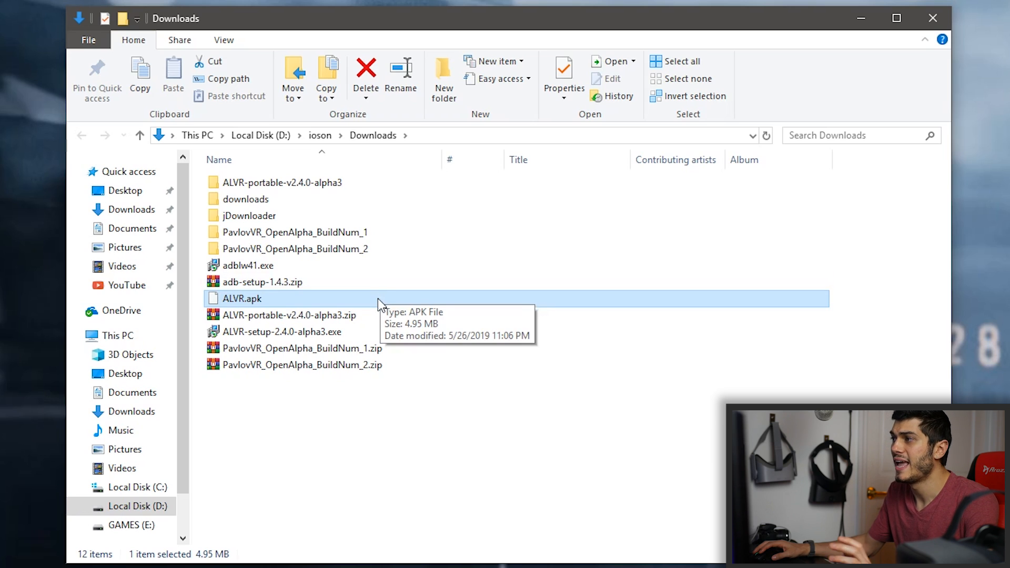
mouse_move(264, 303)
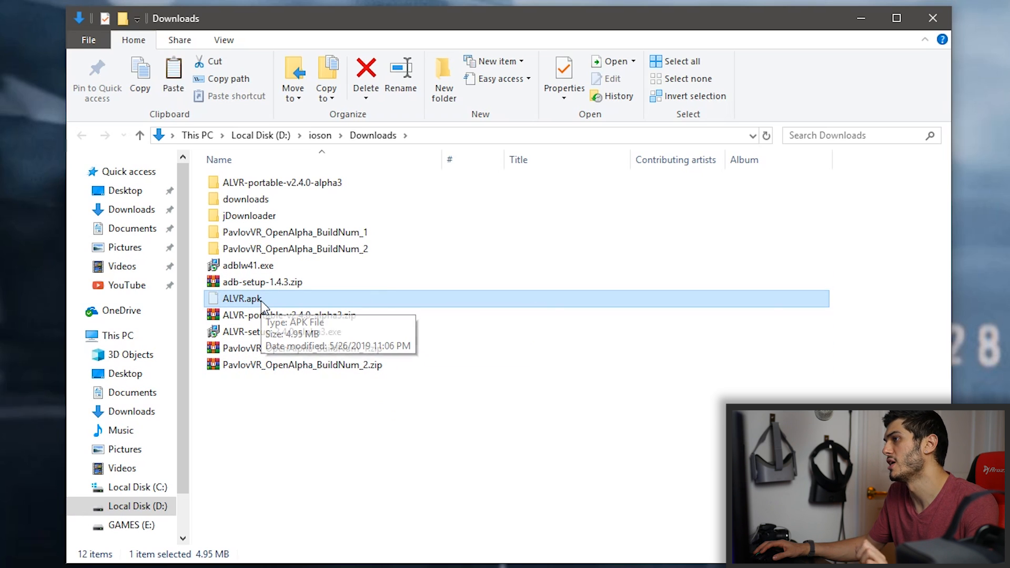
click(136, 487)
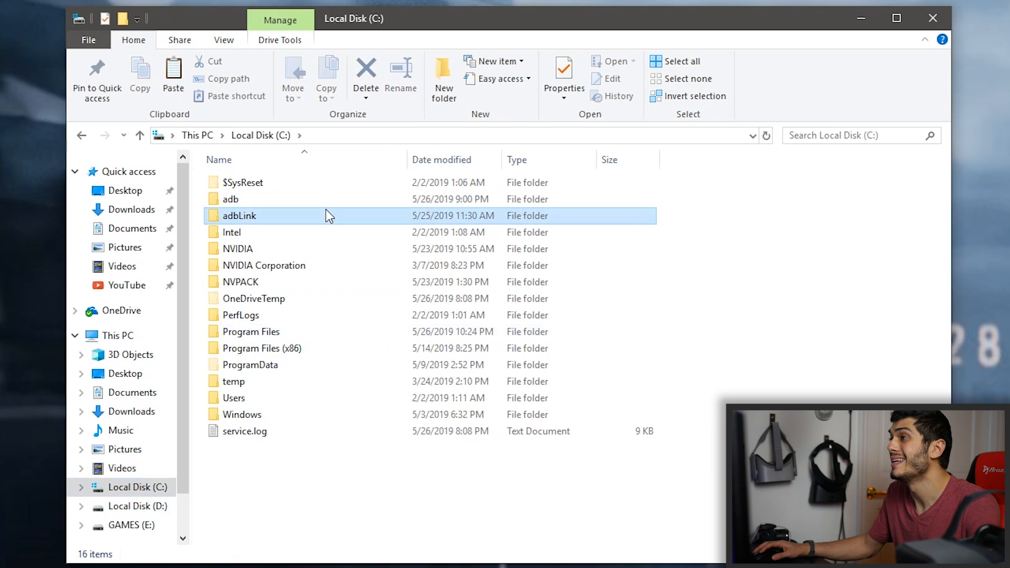
double_click(231, 198)
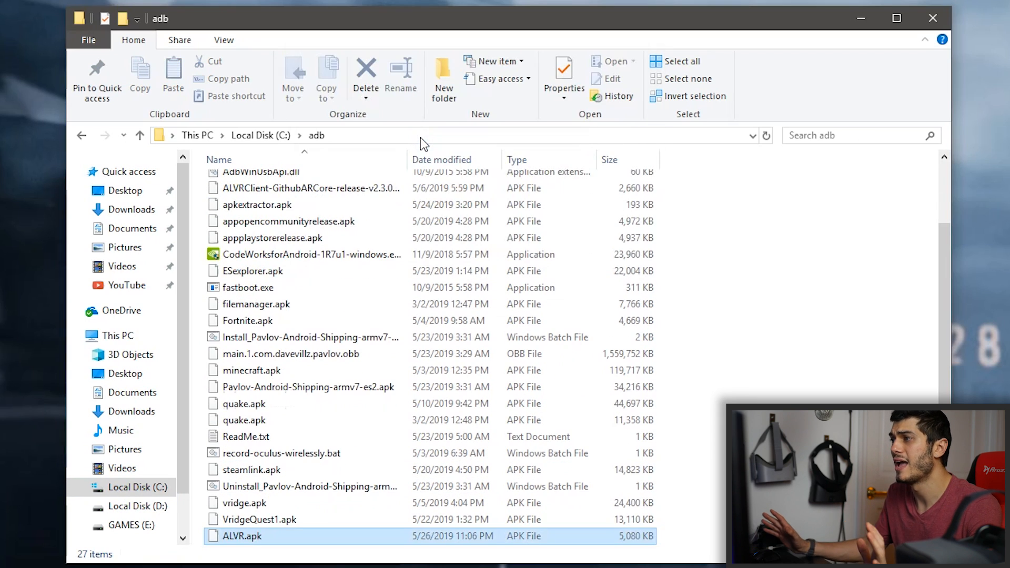
click(242, 535)
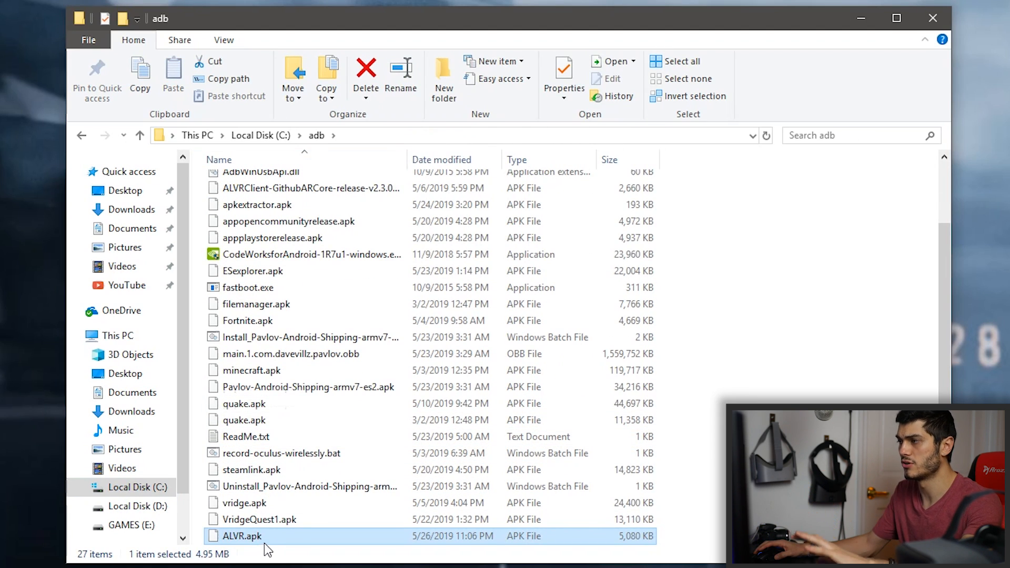
mouse_move(240, 544)
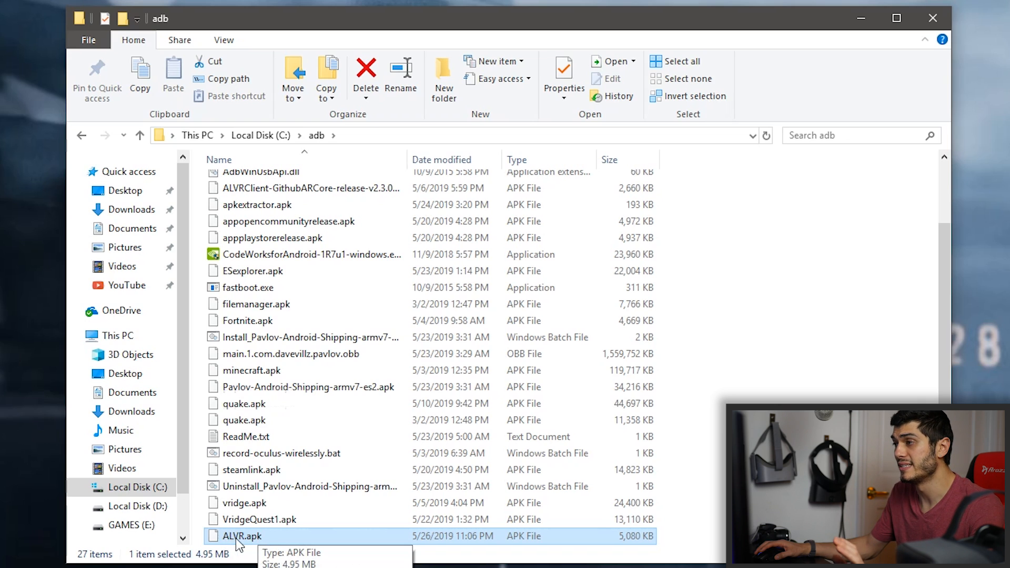
mouse_move(792, 38)
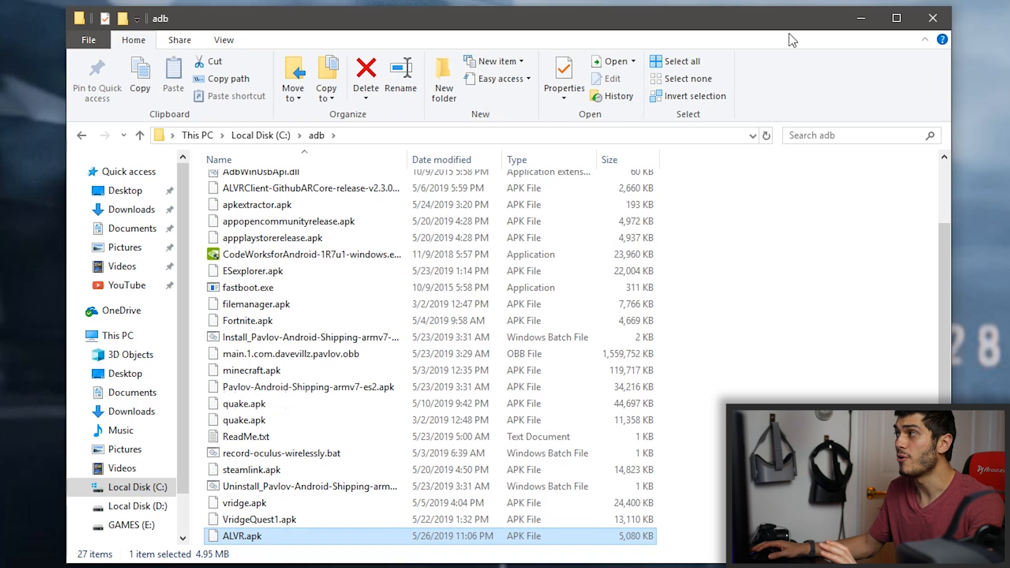
mouse_move(860, 17)
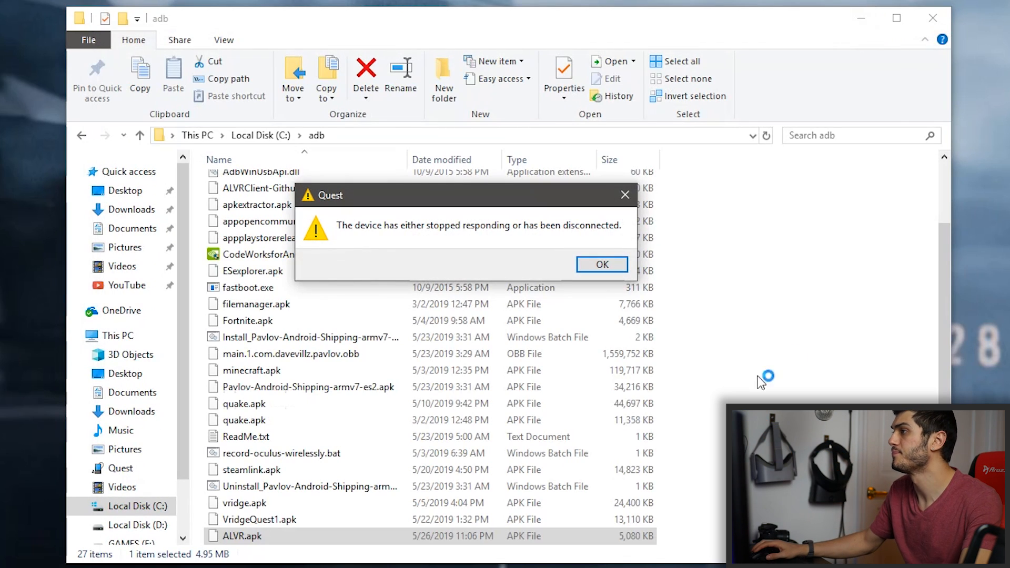
Dismiss the disconnect warning and run 'adb devices' to list the attached headset.
click(601, 264)
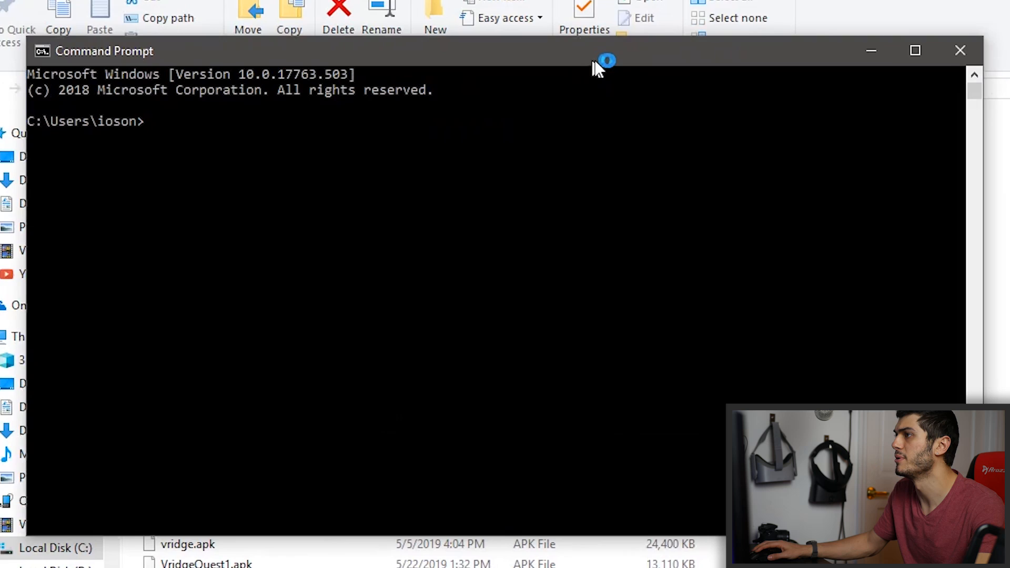
text(adb devic)
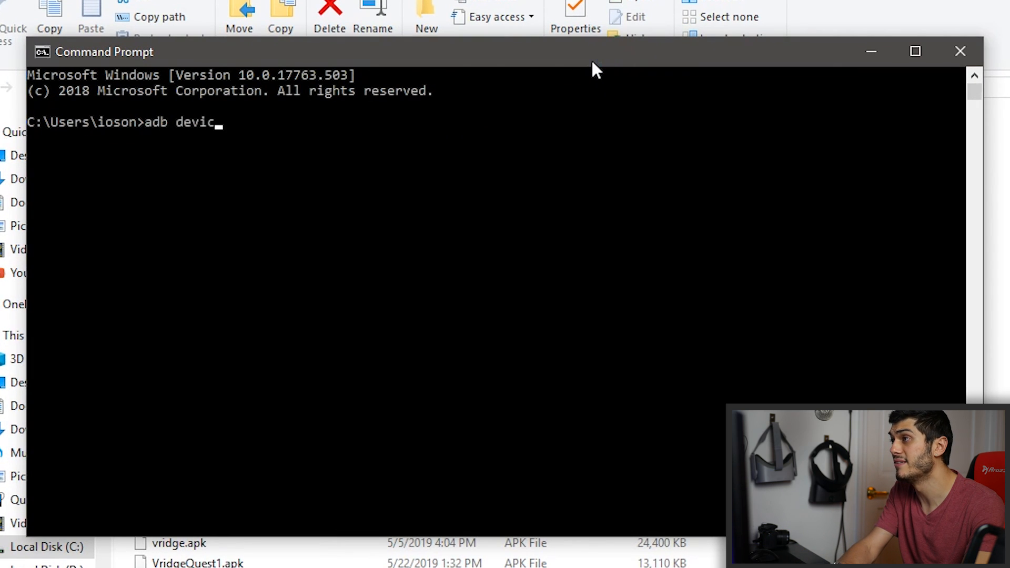
key(Return)
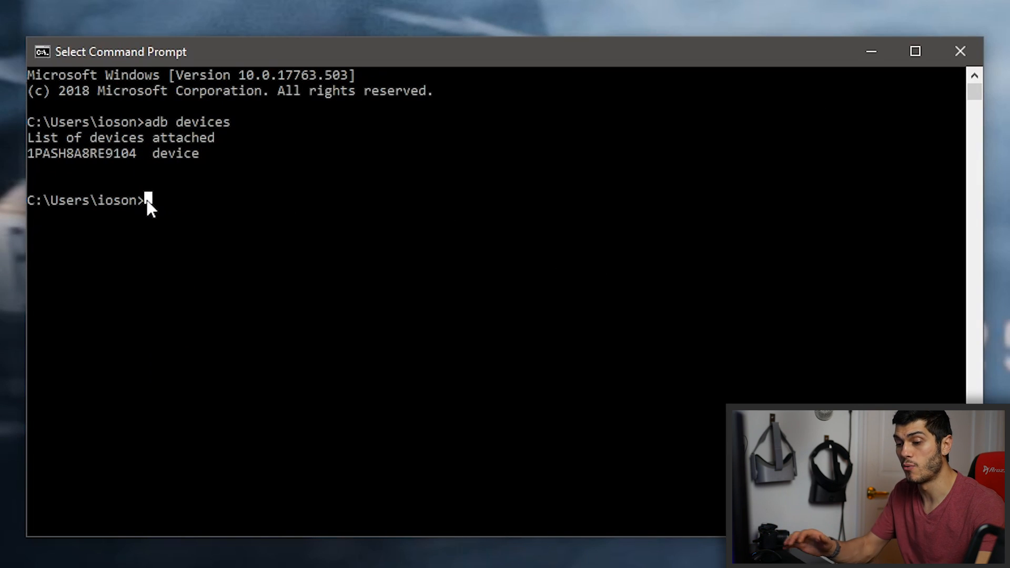
Change to C:\adb and enter the 'adb install ALVR.apk' command.
text(cd C:\adb)
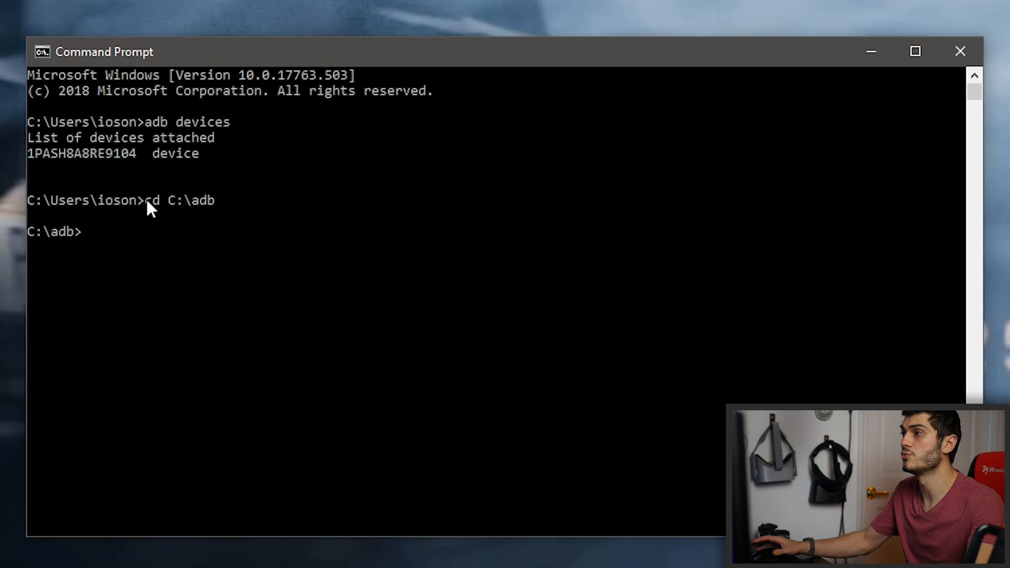
mouse_move(303, 195)
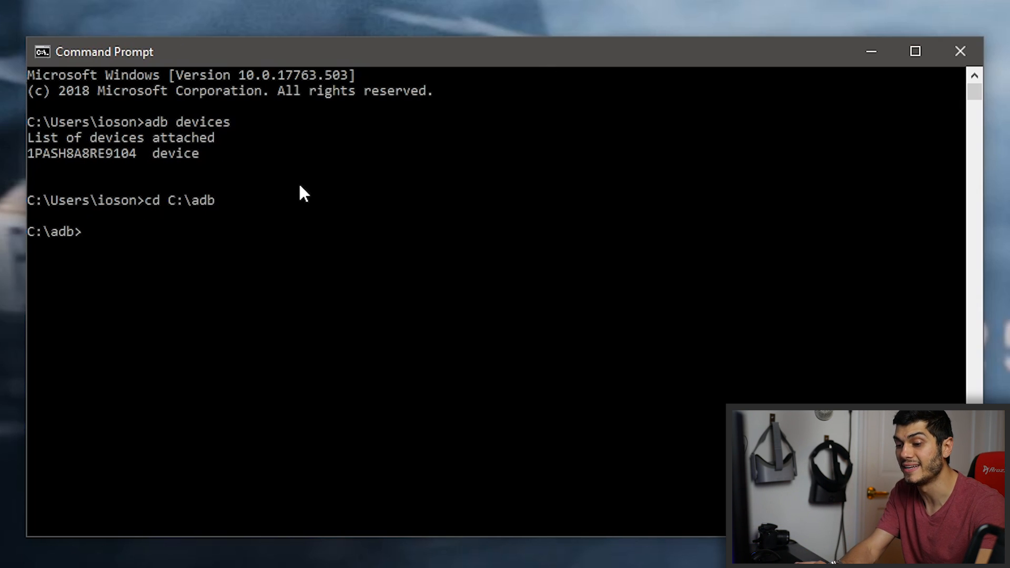
text(adb instal)
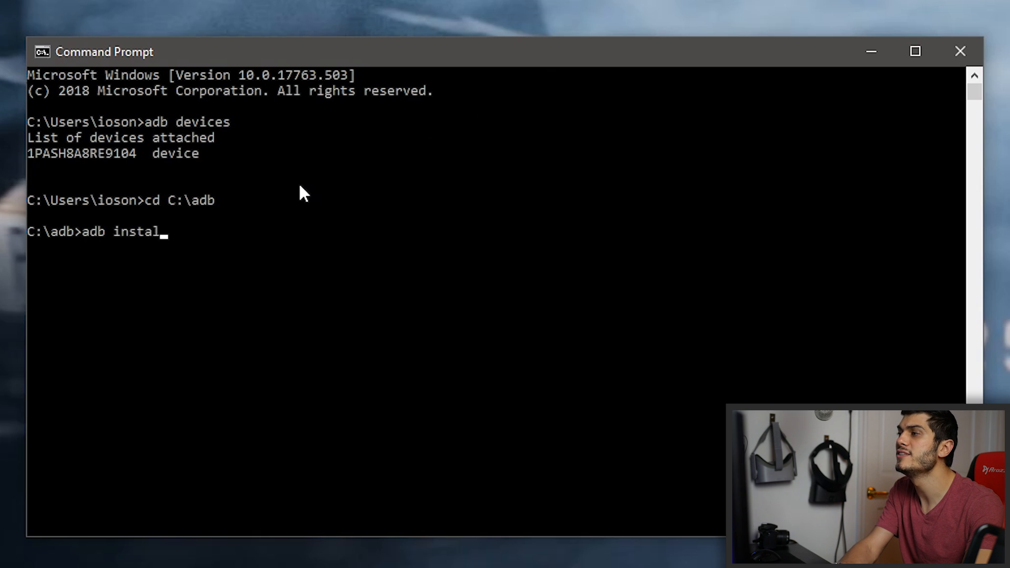
text(l)
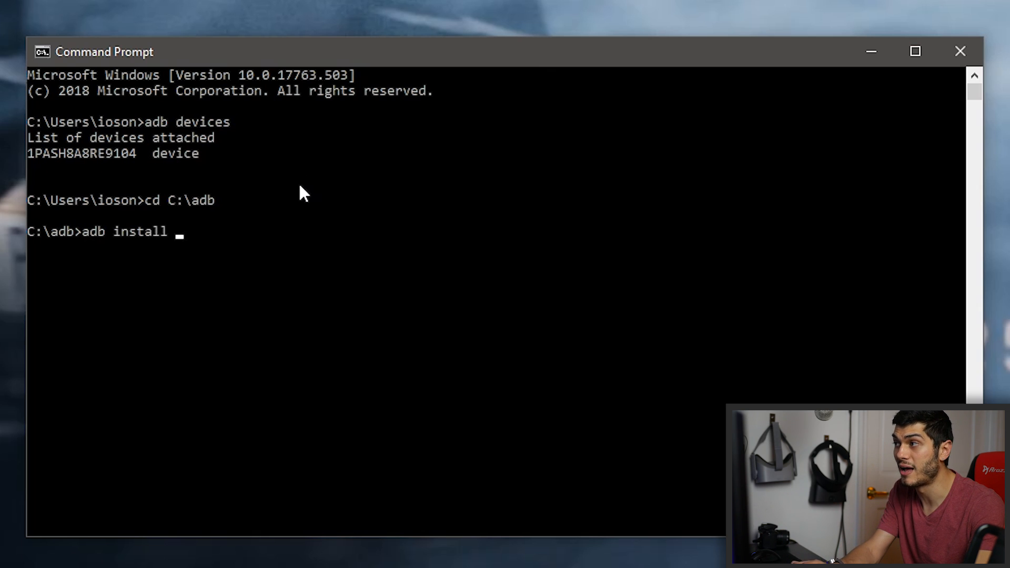
text(ALVR.)
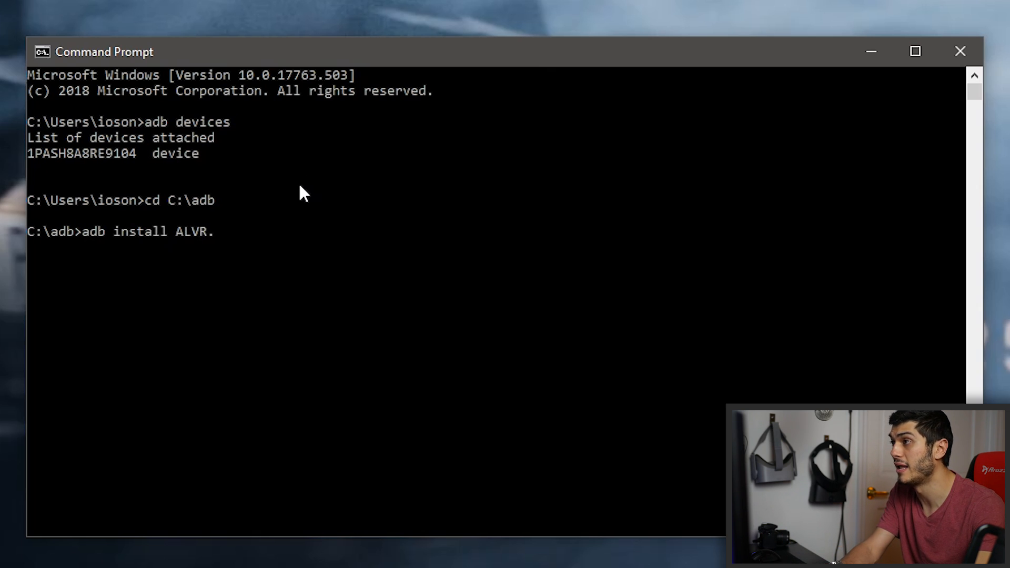
text(apk)
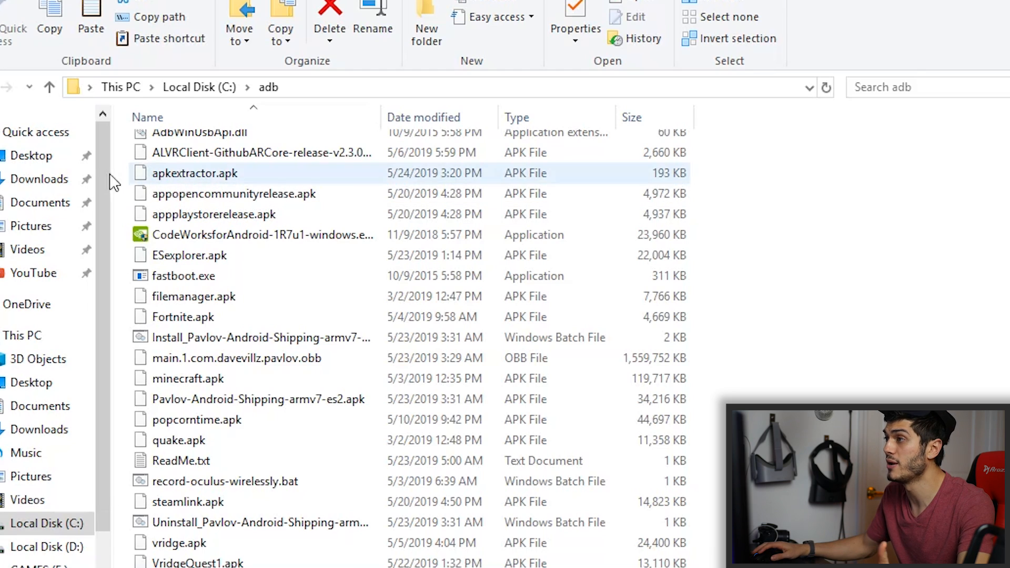
Launch ALVR.exe from Downloads\ALVR-portable-v2.4.0-alpha3\ALVR.
click(40, 178)
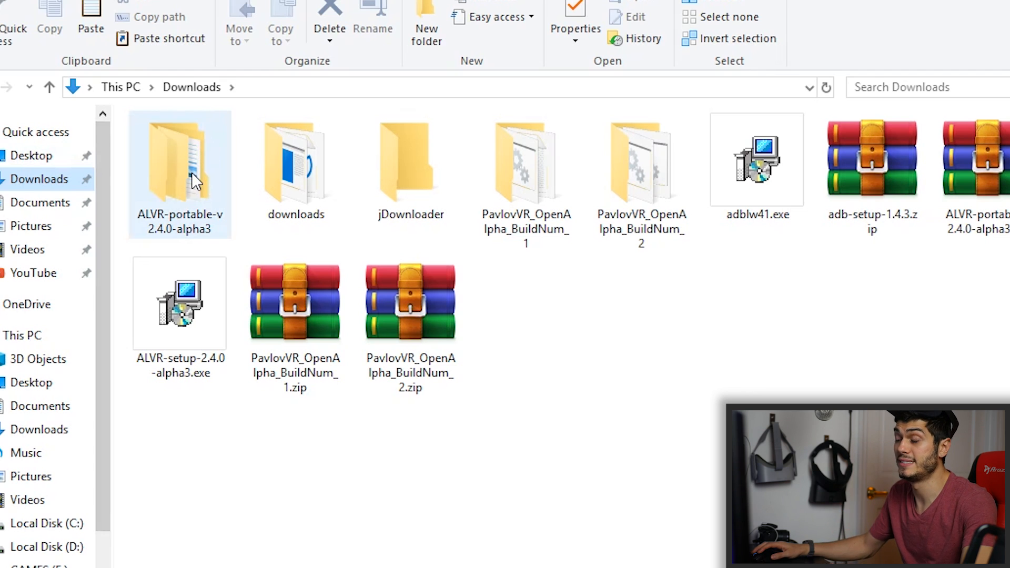
double_click(180, 161)
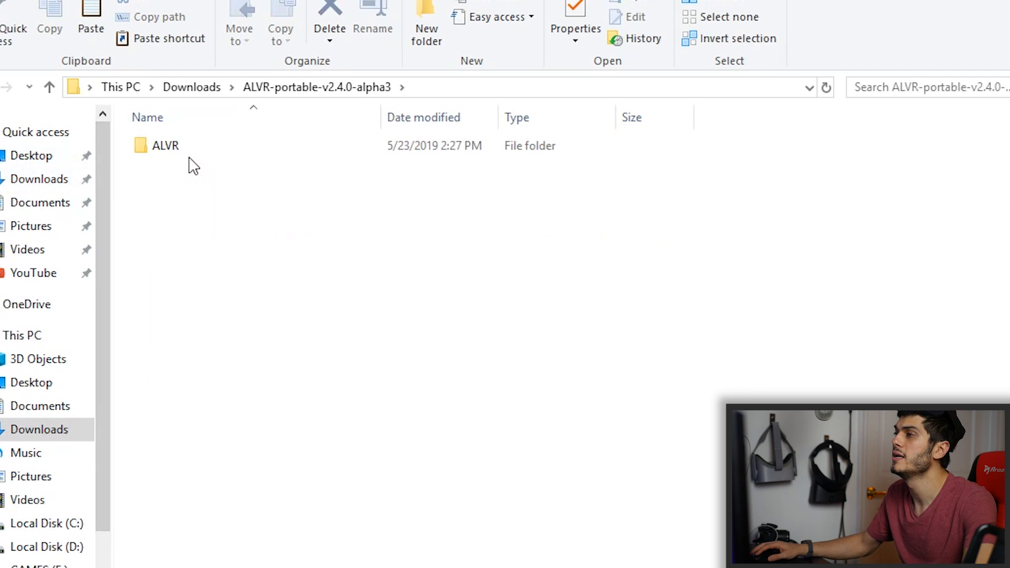
double_click(164, 145)
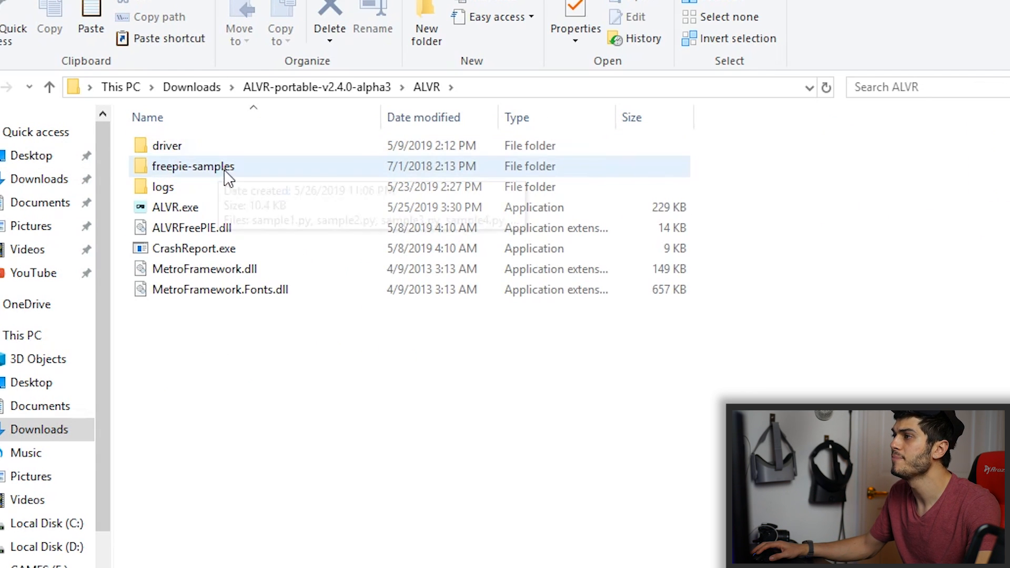
double_click(192, 167)
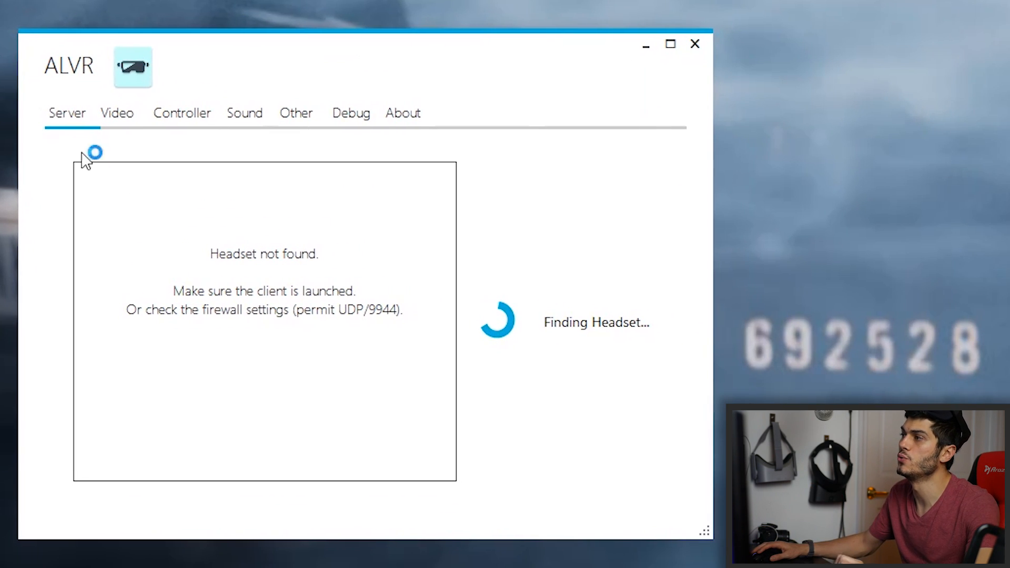
mouse_move(306, 320)
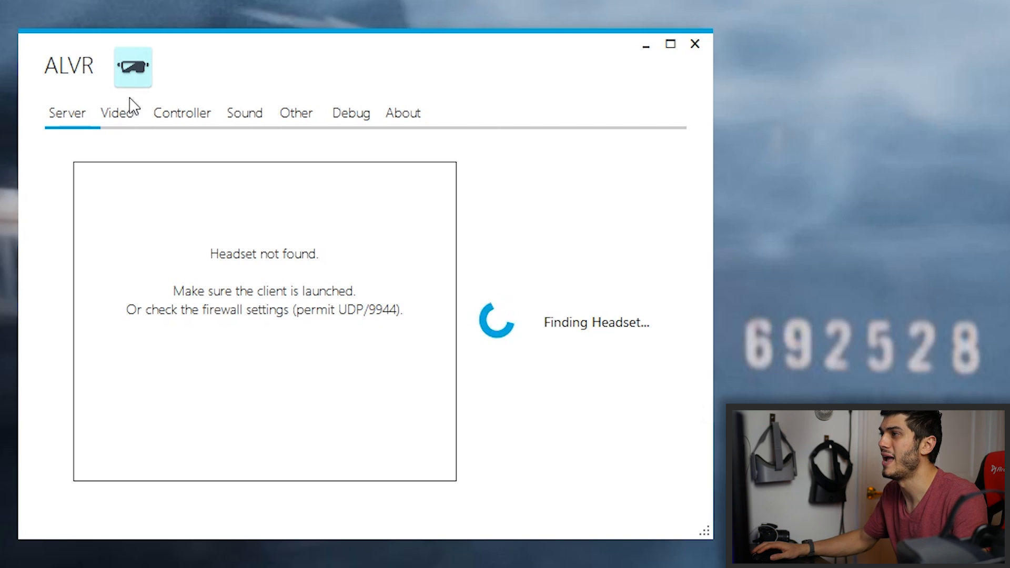
Keep H.264 AVC and 100% resolution after trying 150%, then view Controller settings.
click(117, 113)
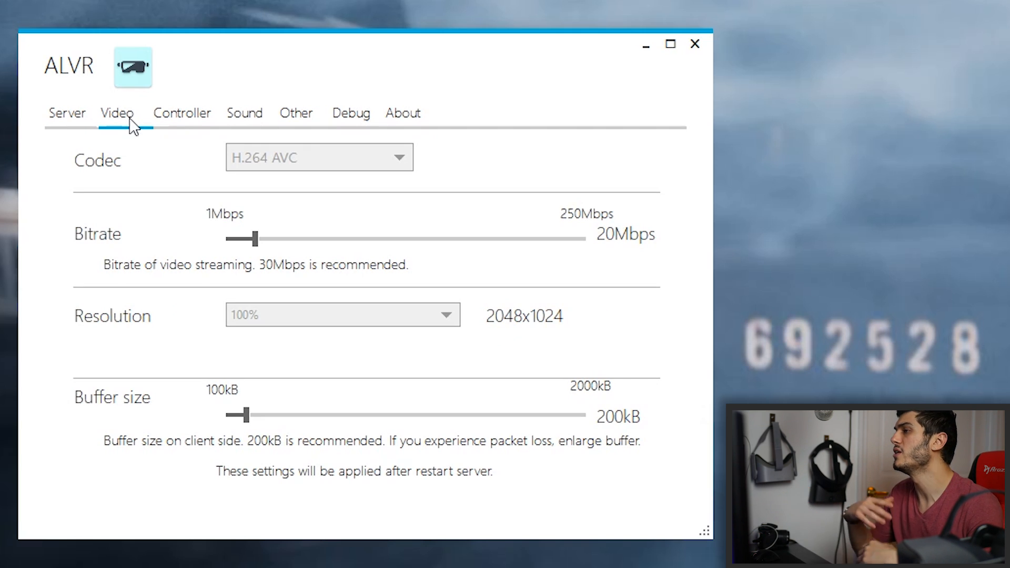
click(318, 157)
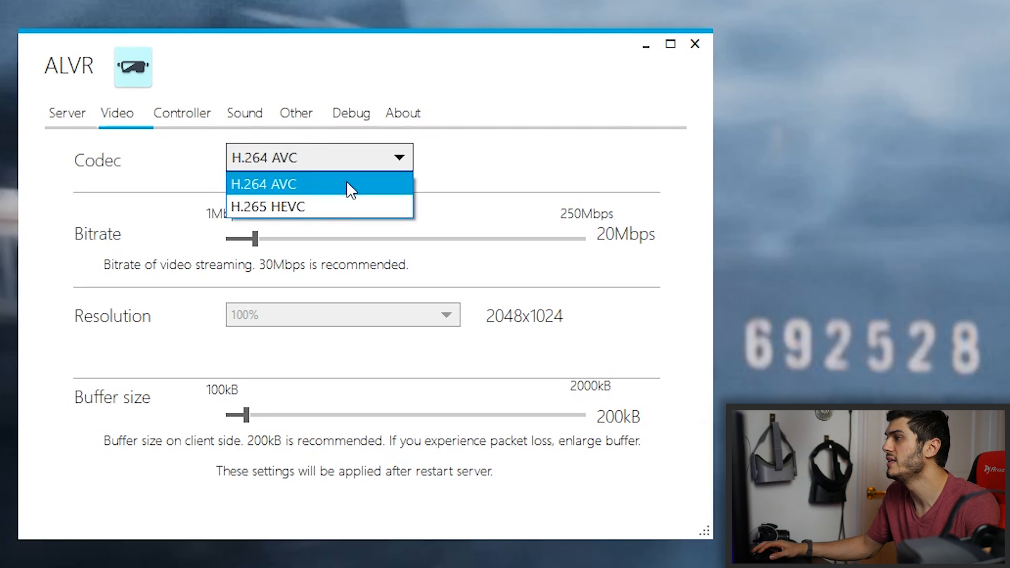
mouse_move(356, 194)
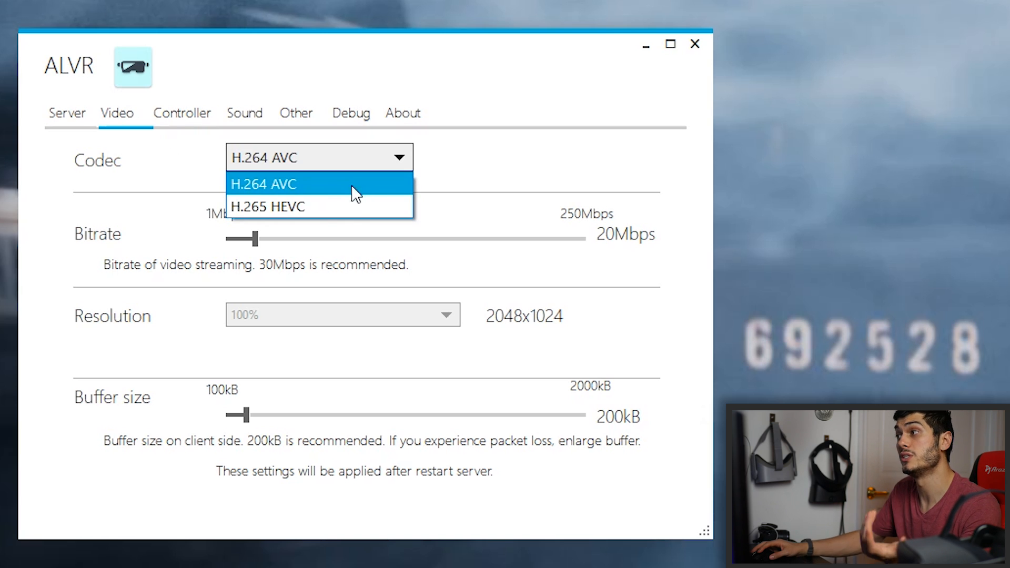
mouse_move(361, 206)
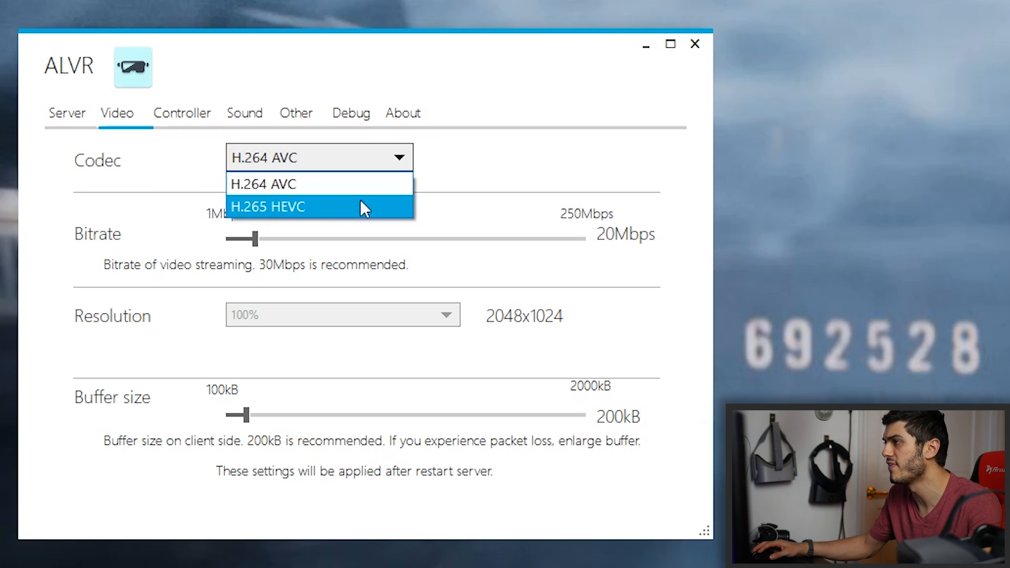
mouse_move(357, 184)
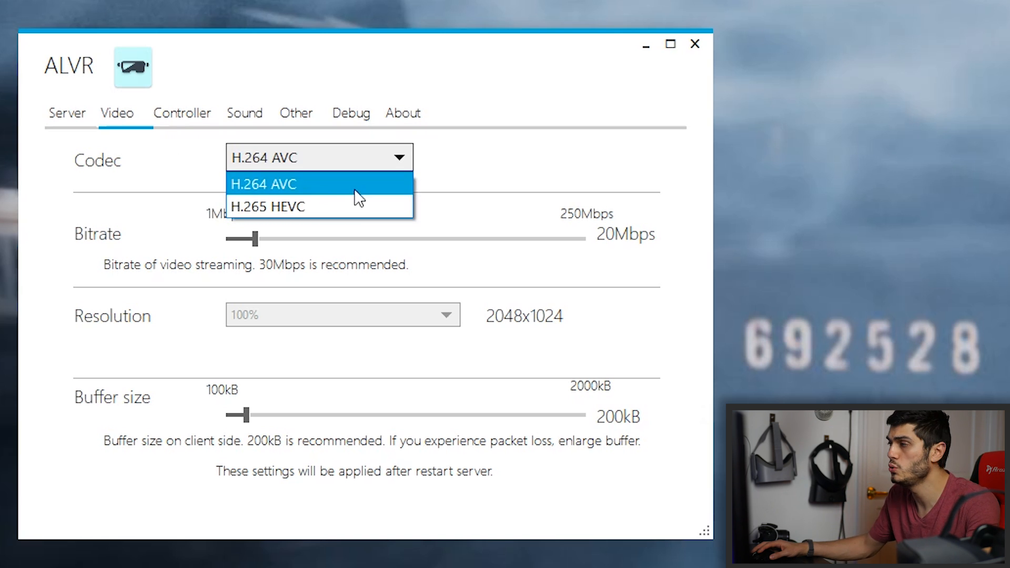
click(263, 184)
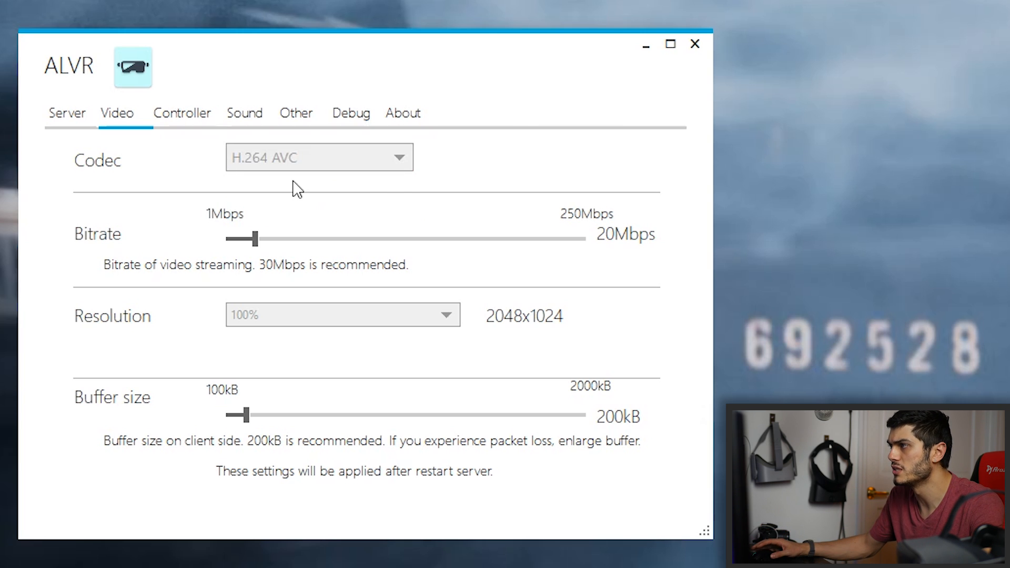
mouse_move(486, 337)
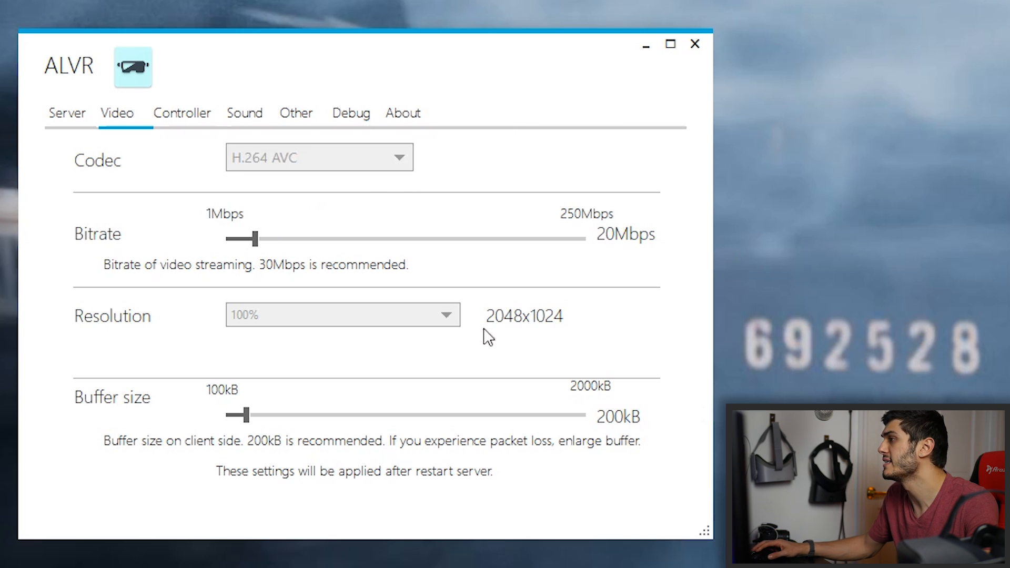
mouse_move(432, 226)
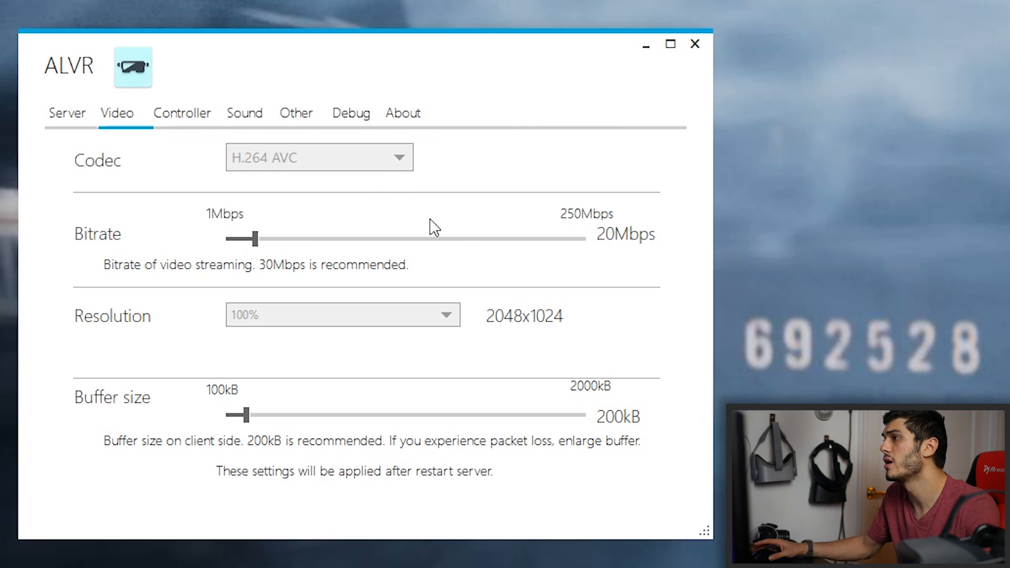
mouse_move(284, 282)
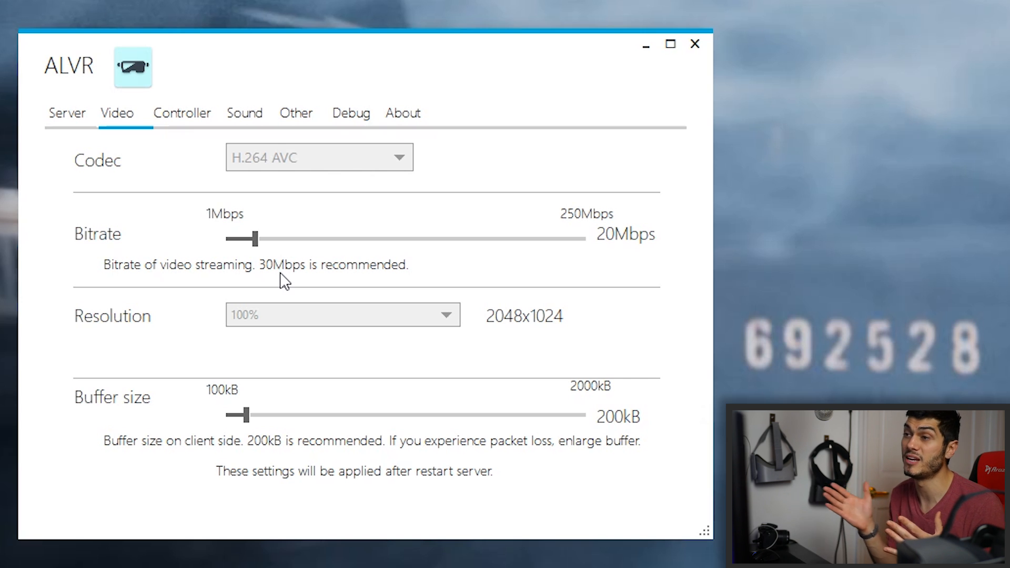
mouse_move(295, 266)
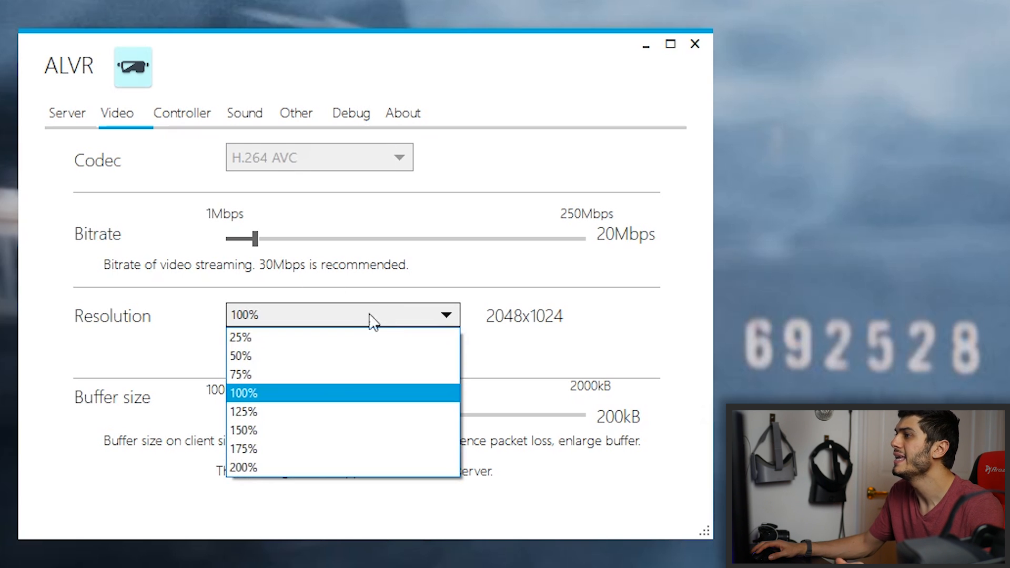
mouse_move(355, 398)
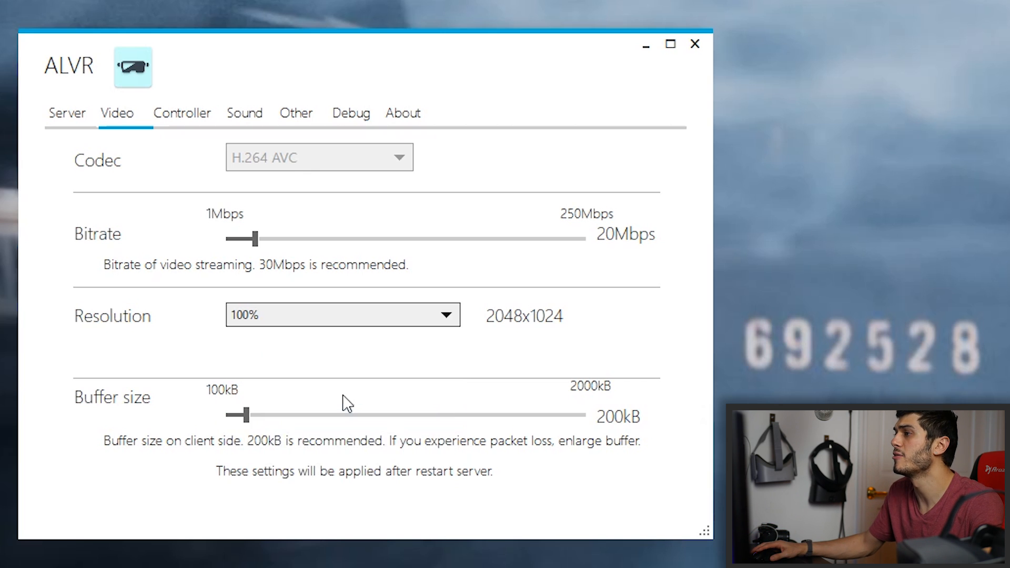
mouse_move(352, 325)
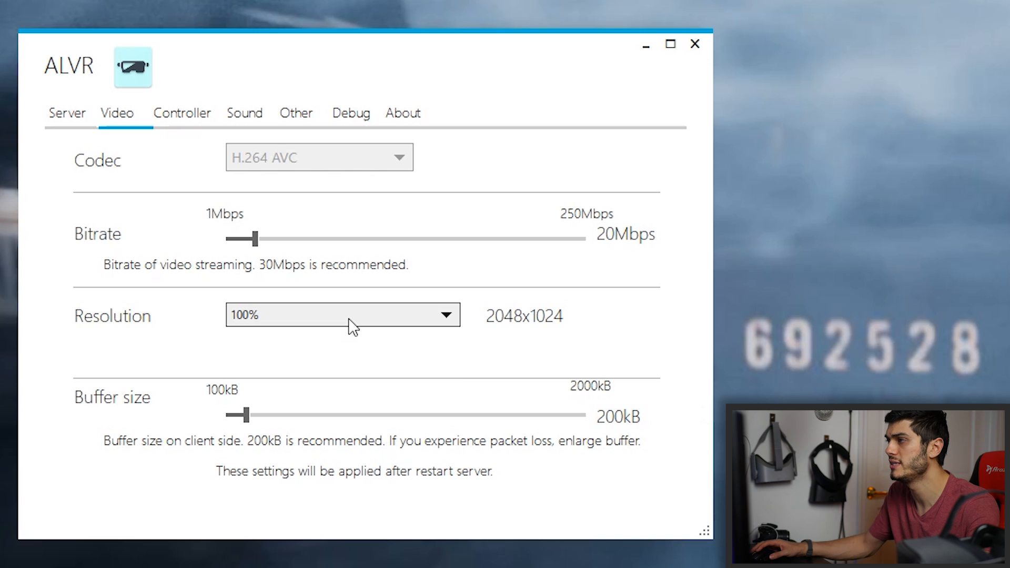
click(343, 315)
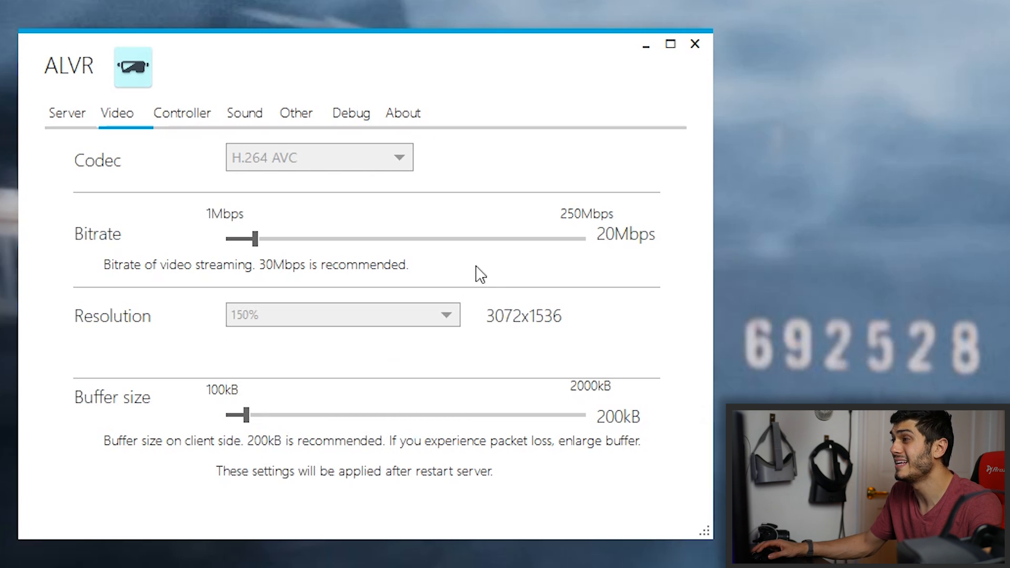
mouse_move(538, 321)
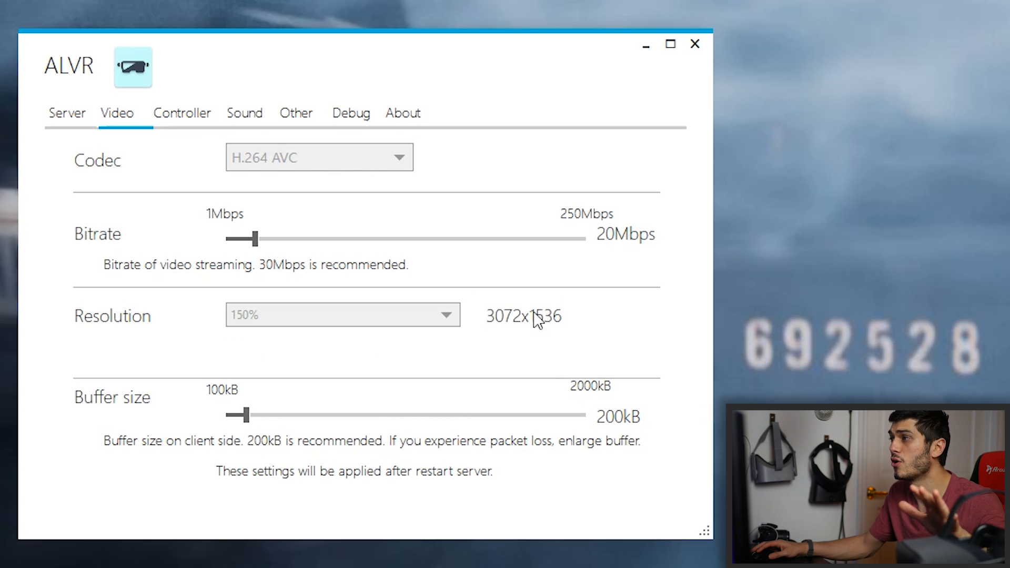
click(342, 315)
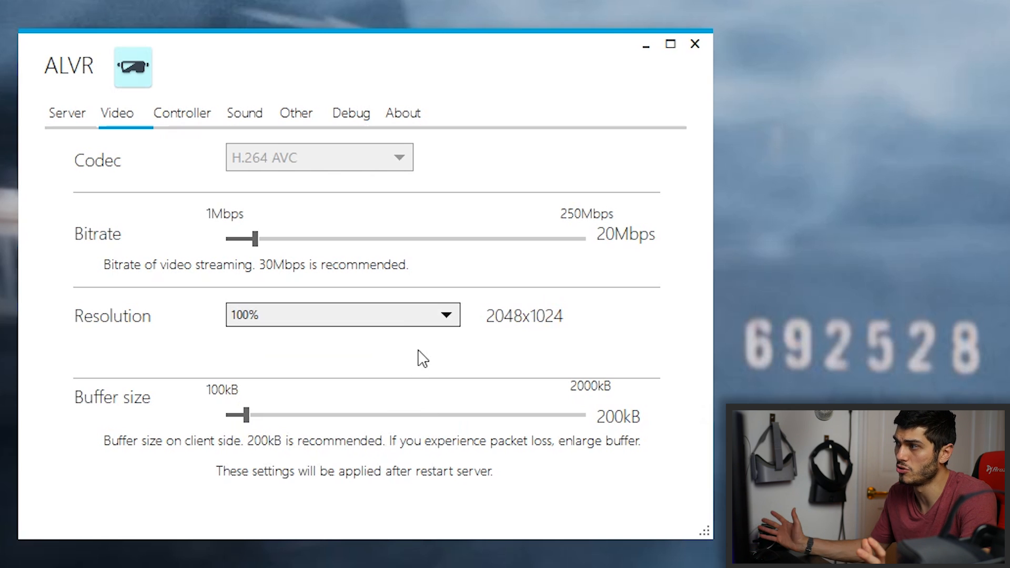
mouse_move(383, 424)
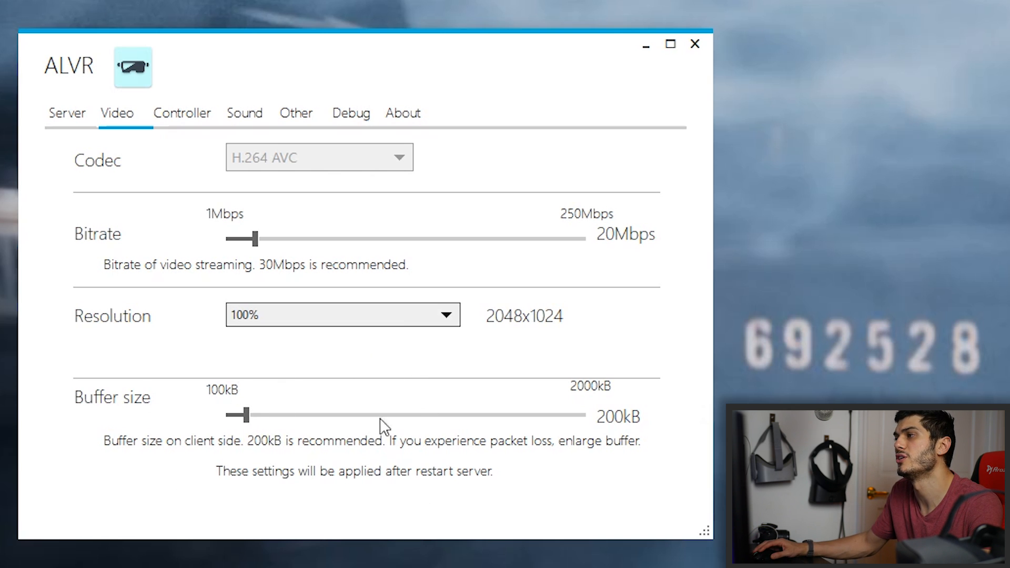
mouse_move(221, 436)
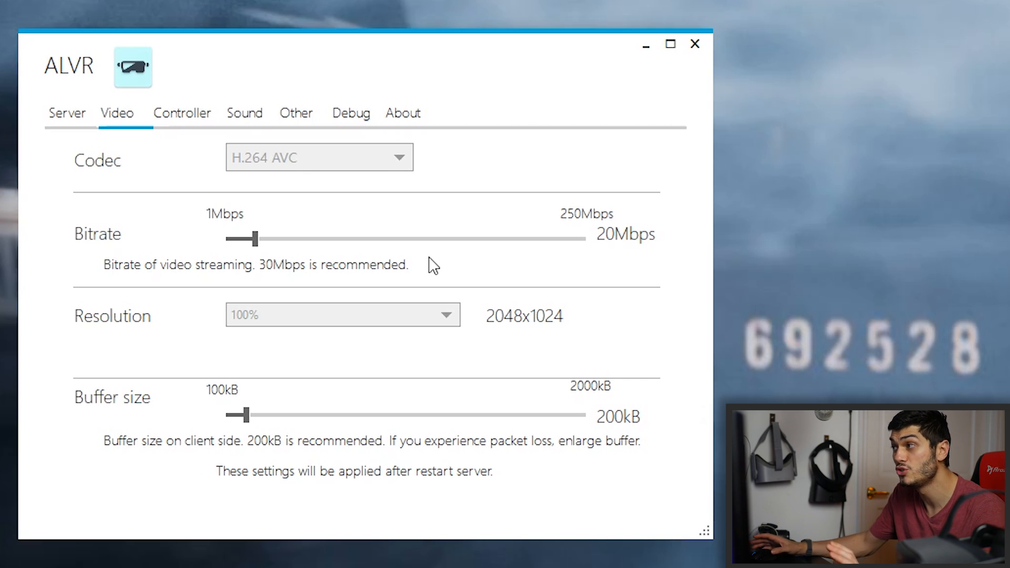
click(181, 113)
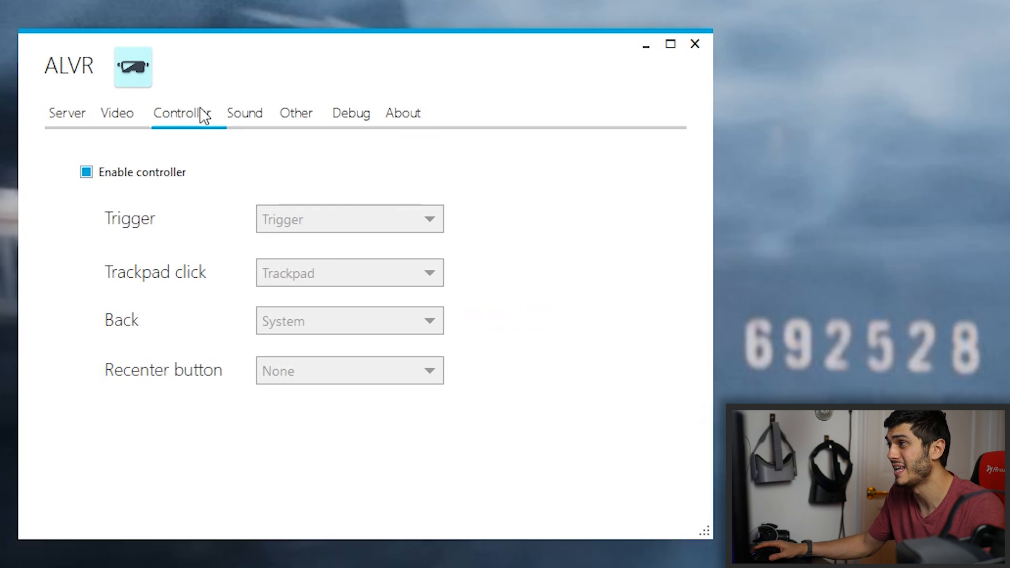
mouse_move(196, 230)
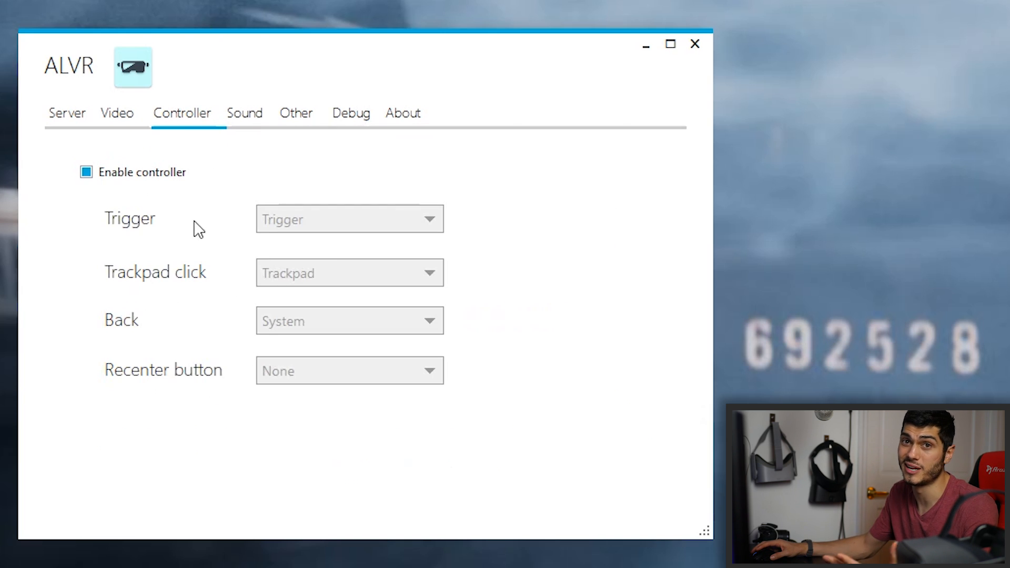
mouse_move(3, 253)
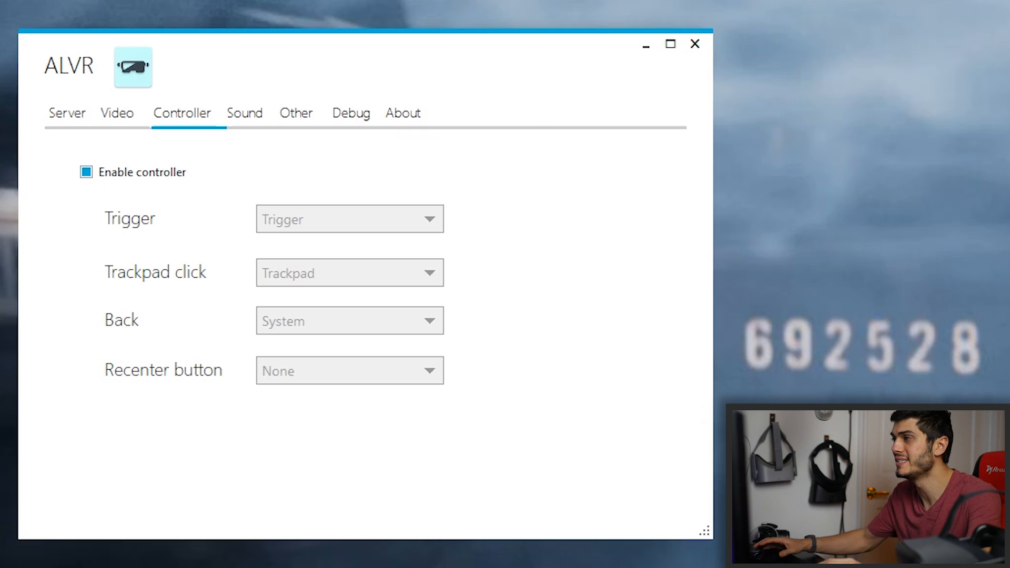
Browse the remaining settings tabs through Debug and About, then return to the Server page.
click(244, 112)
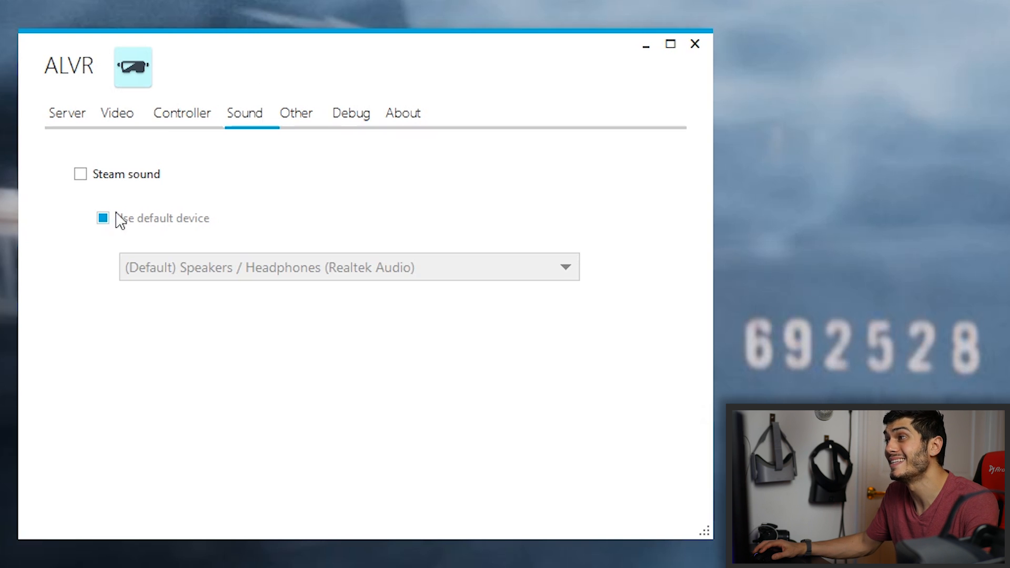
mouse_move(81, 174)
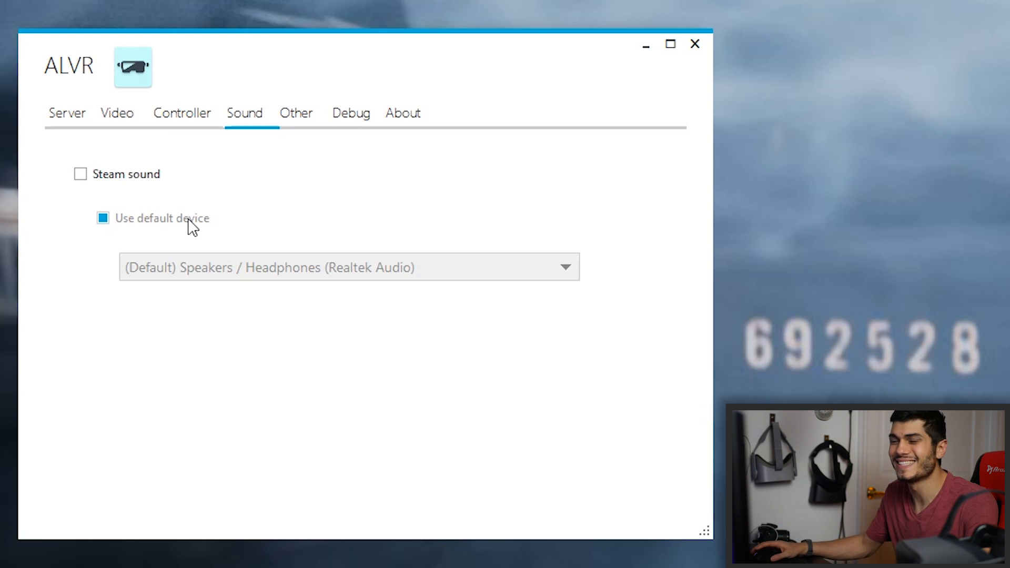
click(296, 113)
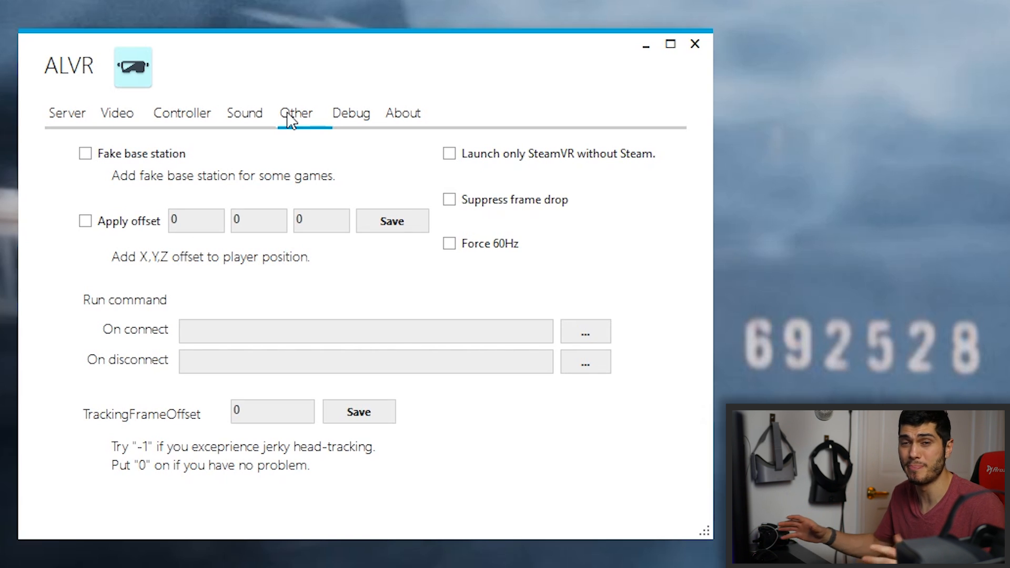
mouse_move(329, 189)
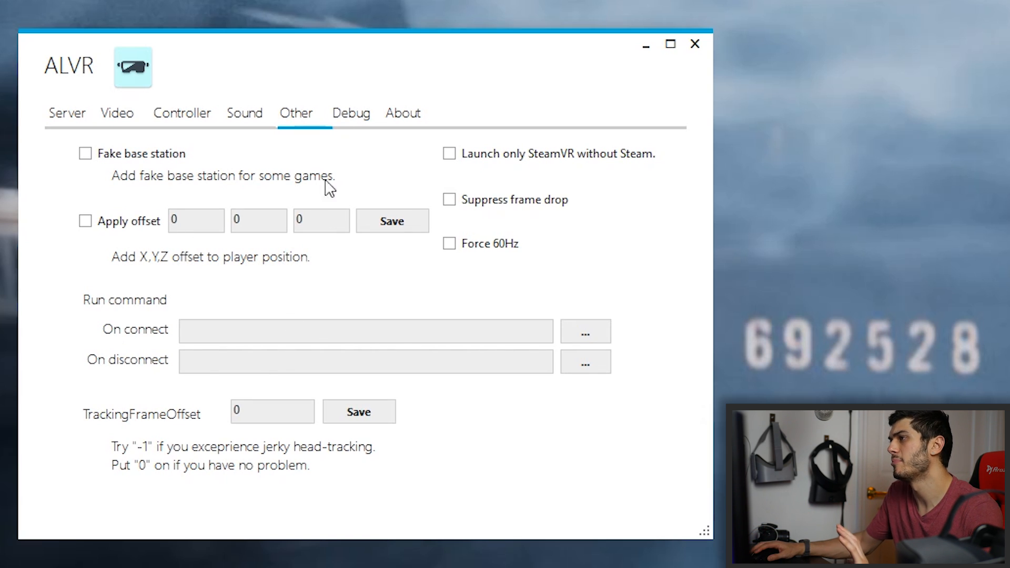
click(351, 112)
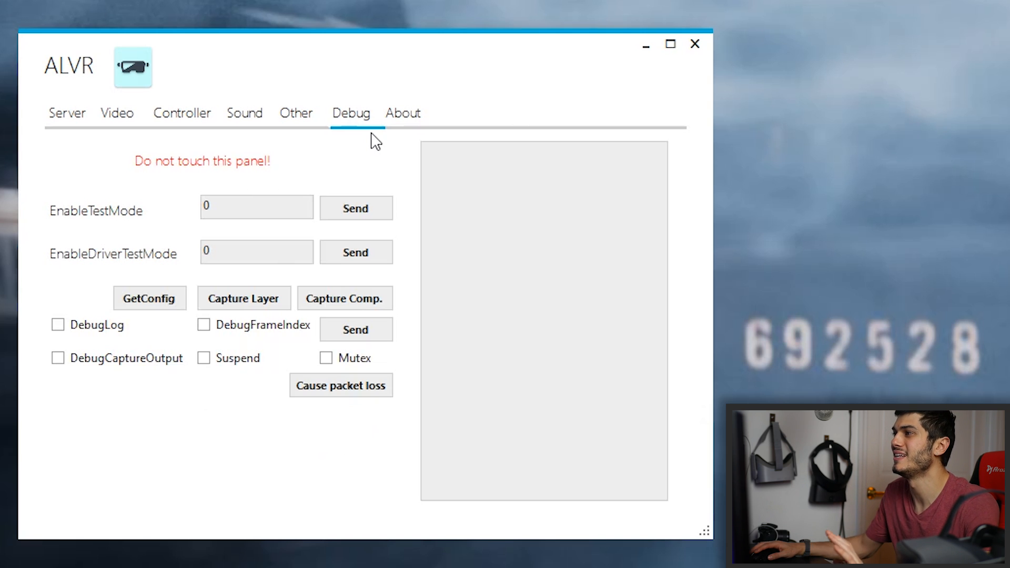
mouse_move(251, 180)
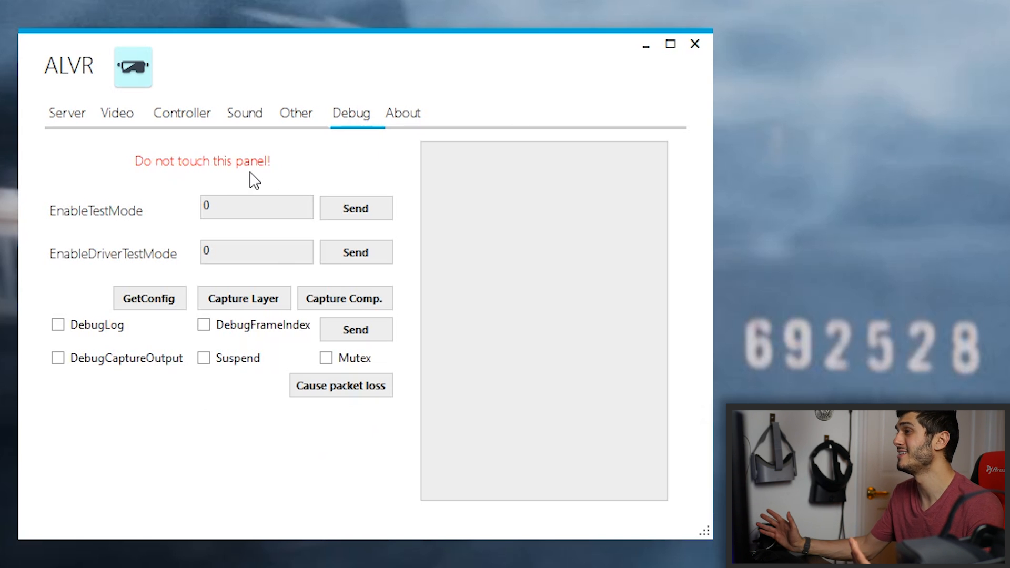
click(403, 112)
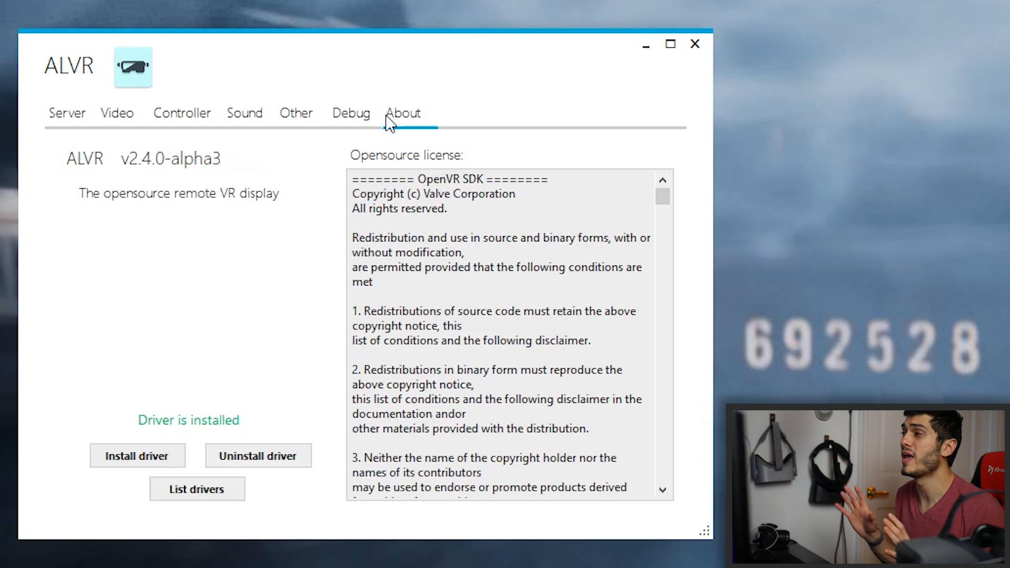
mouse_move(180, 482)
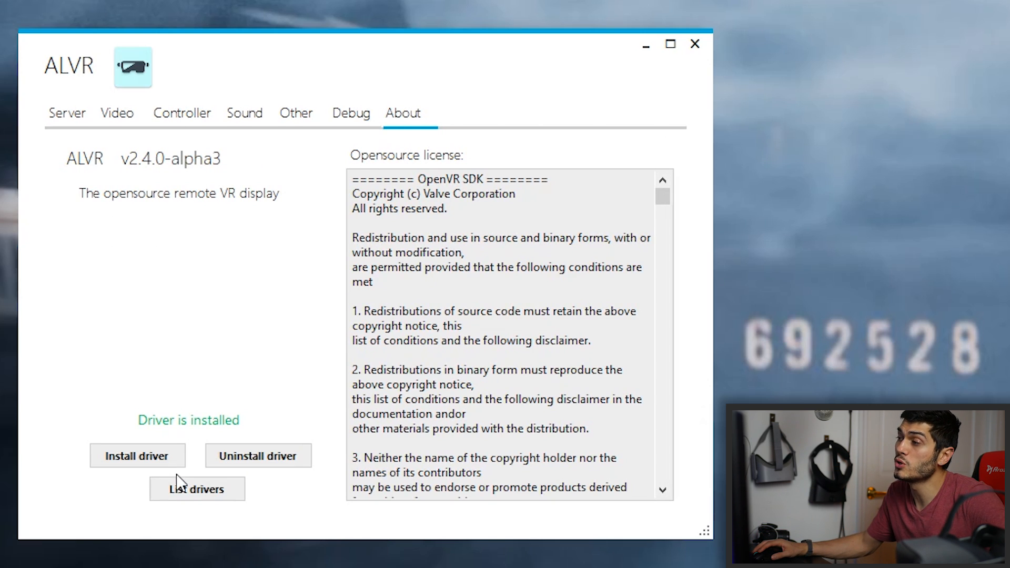
mouse_move(215, 456)
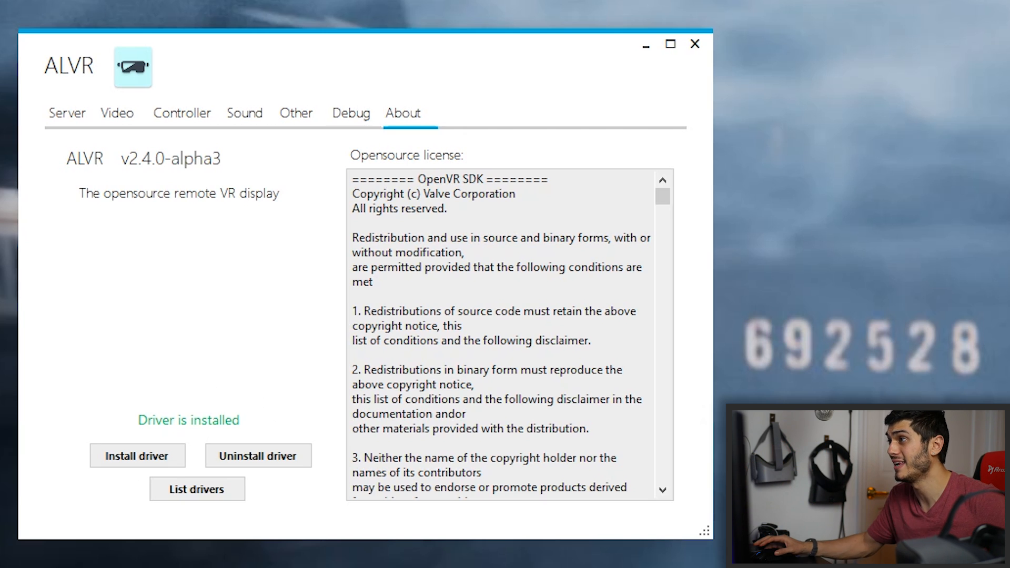
click(66, 113)
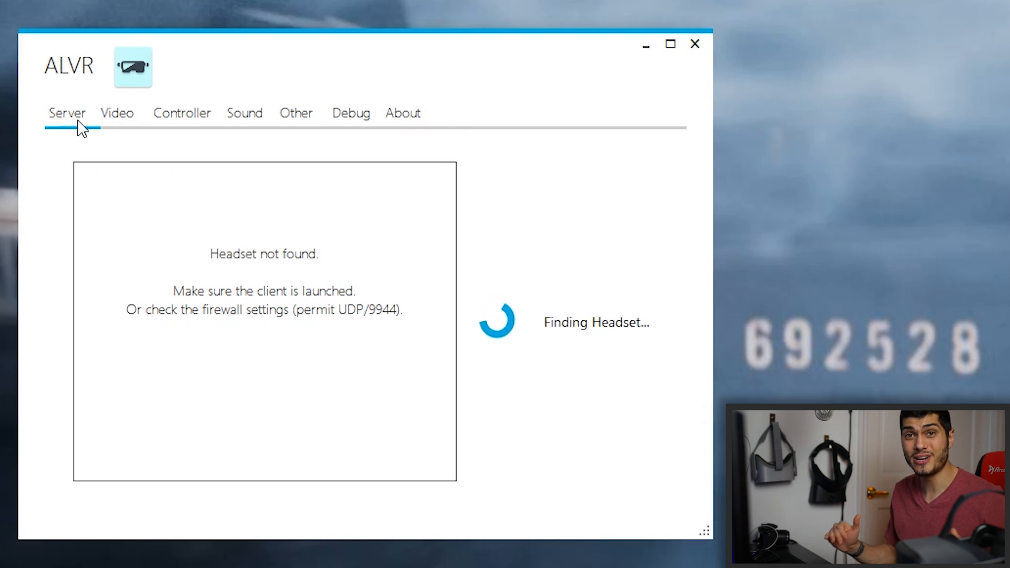
Check Video settings (H.264 AVC, 20Mbps, 2048x1024, 200kB buffer), then return to Server.
click(117, 113)
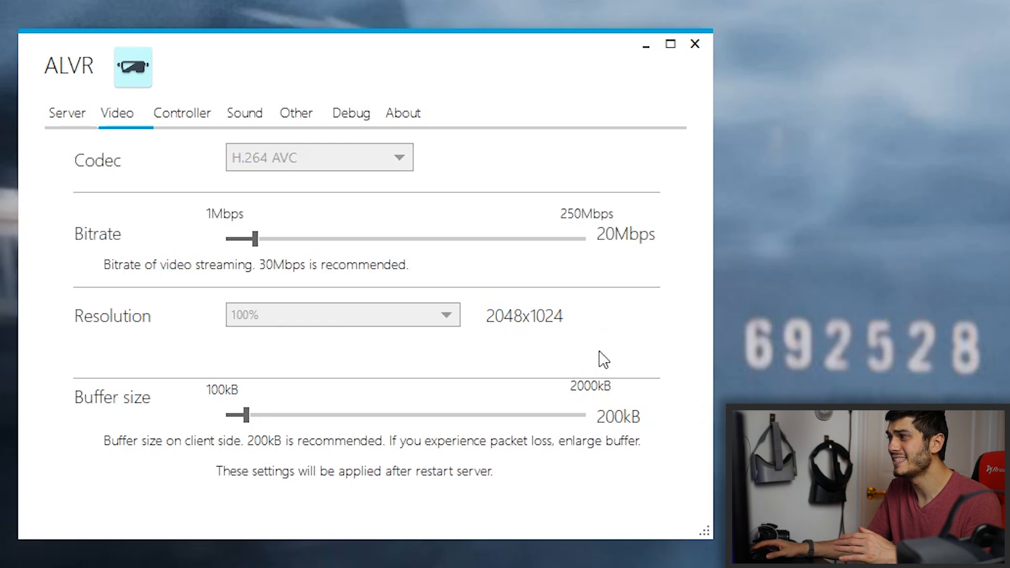
mouse_move(293, 183)
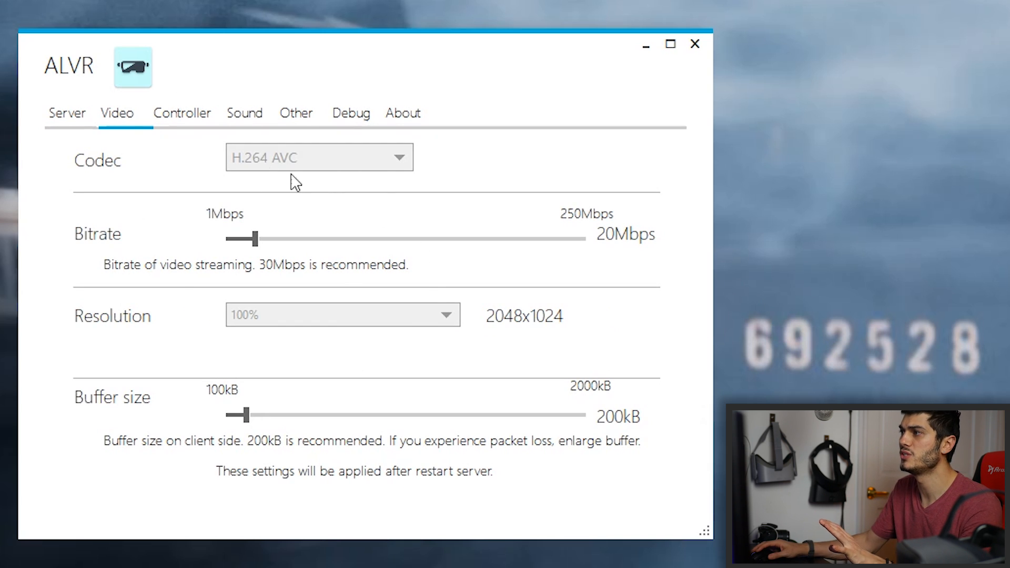
click(67, 113)
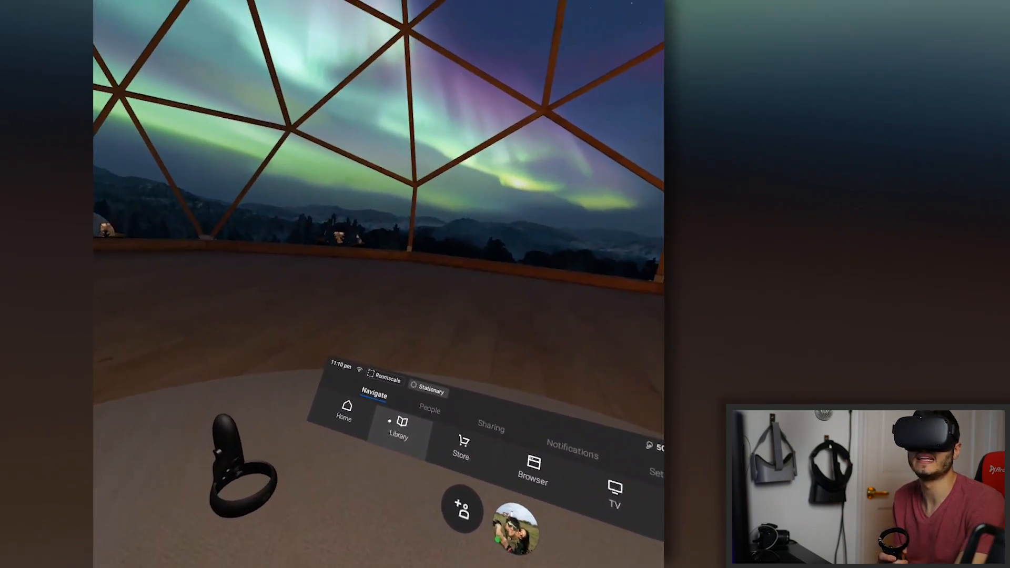
Open the Quest Library's Unknown Sources list and scroll through the sideloaded apps.
click(398, 431)
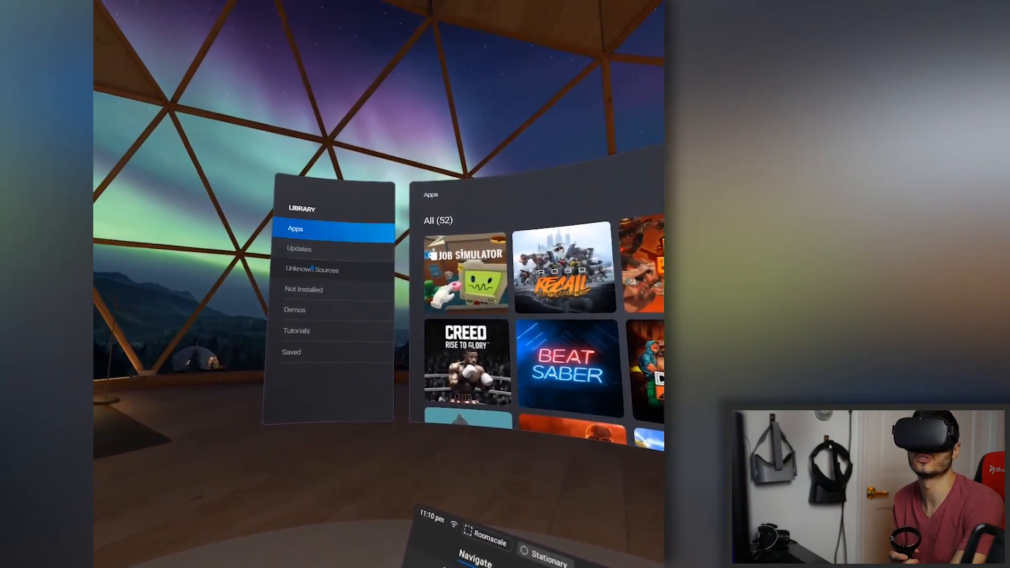
click(310, 269)
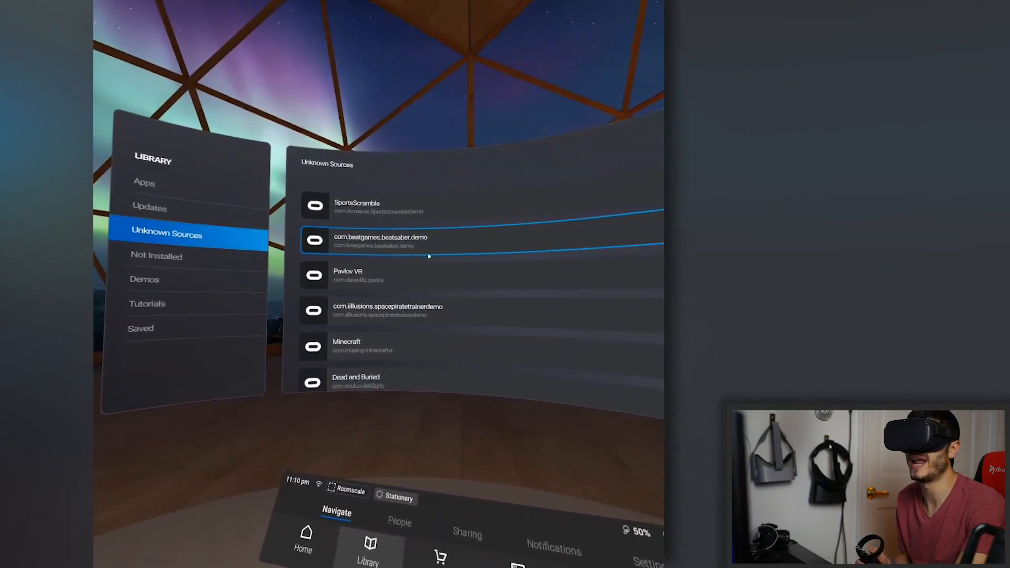
scroll(down, 3)
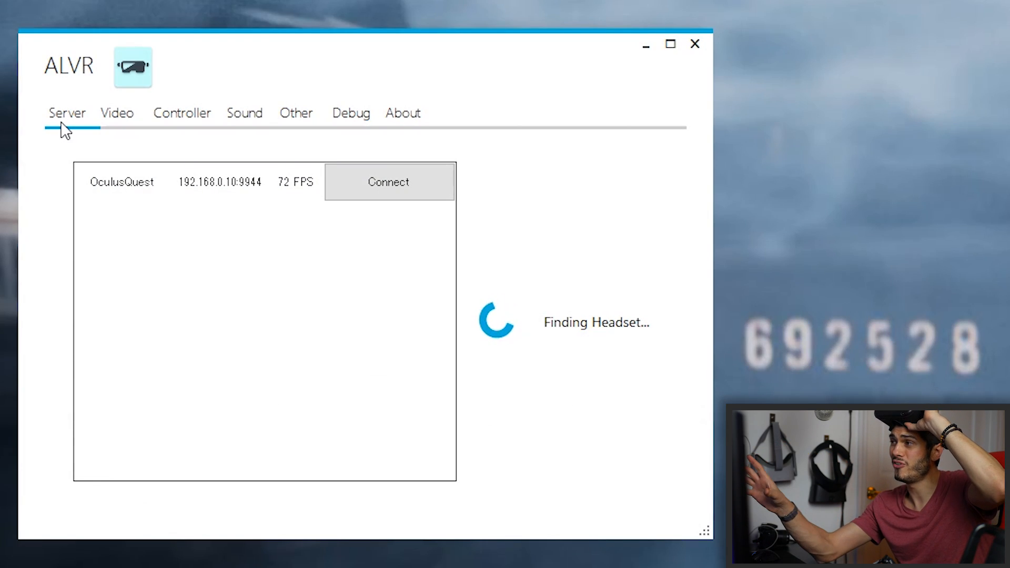
mouse_move(186, 191)
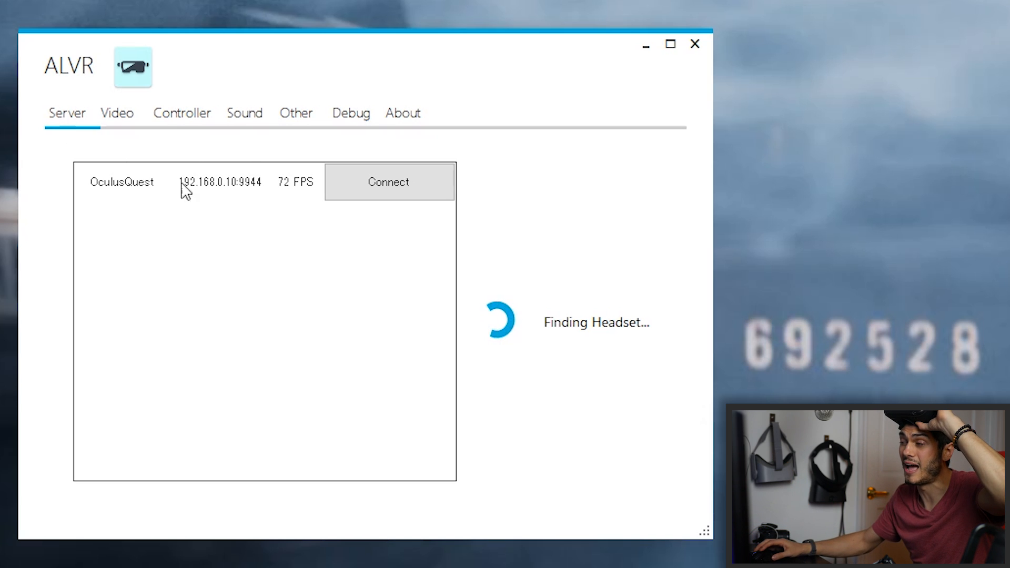
mouse_move(286, 345)
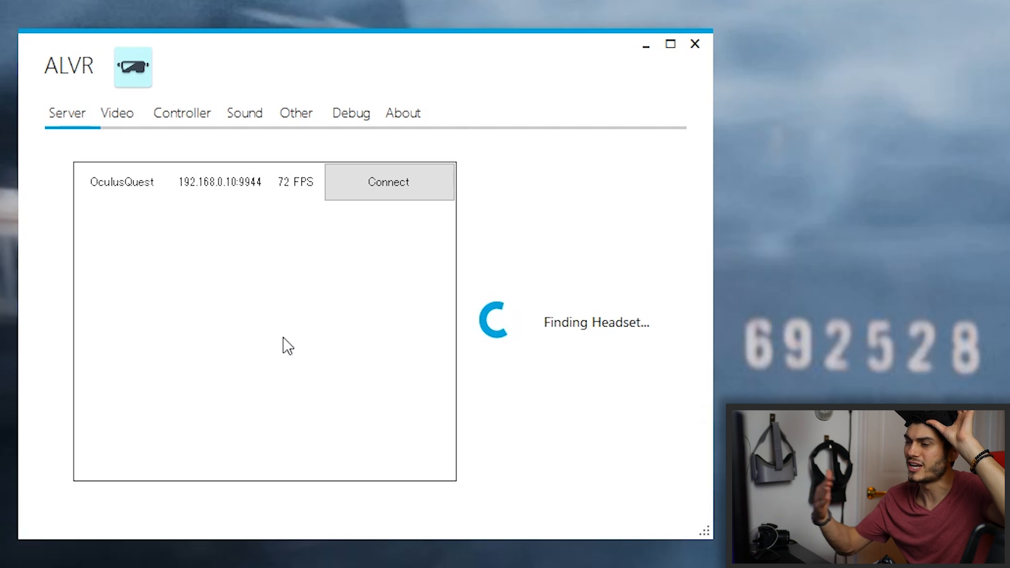
Connect to the detected Oculus Quest at 192.168.0.10:9944.
click(388, 181)
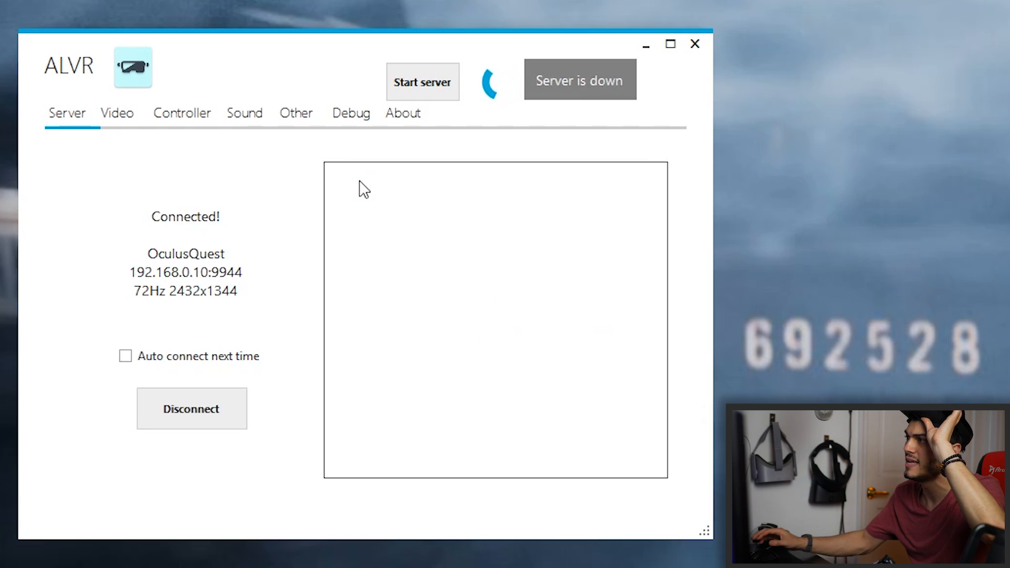
mouse_move(322, 209)
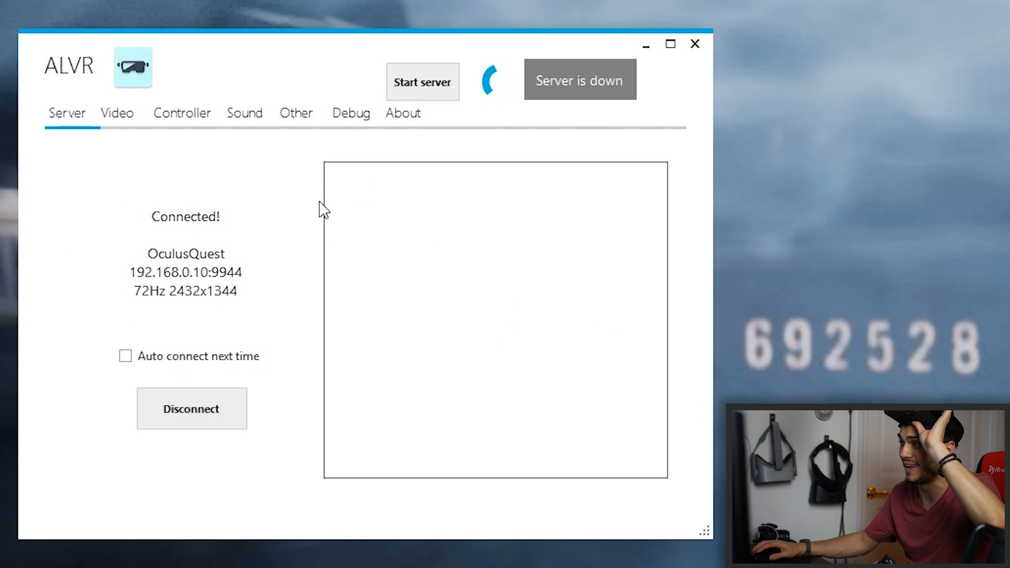
mouse_move(478, 133)
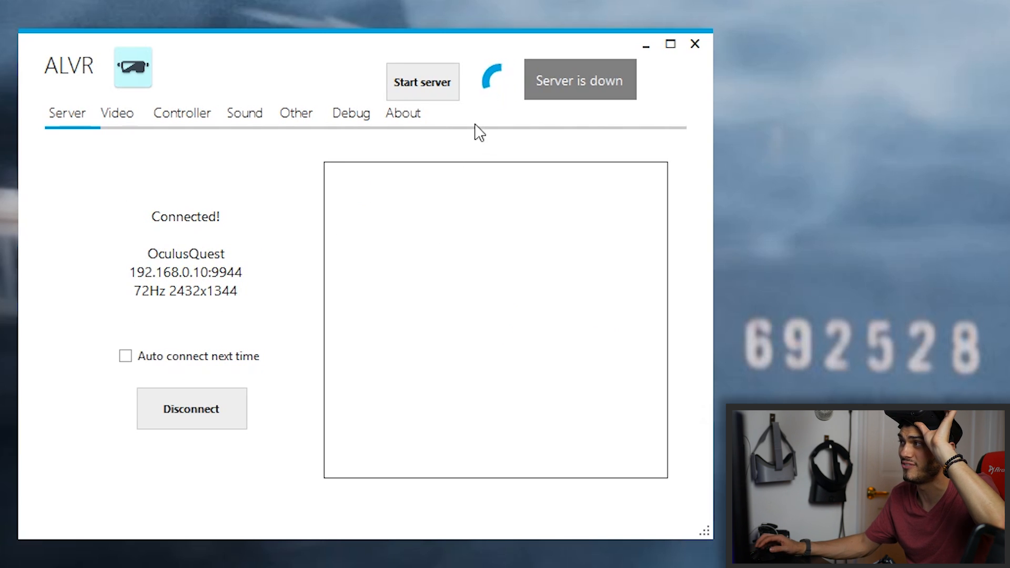
Start the ALVR streaming server for the connected Quest.
click(422, 82)
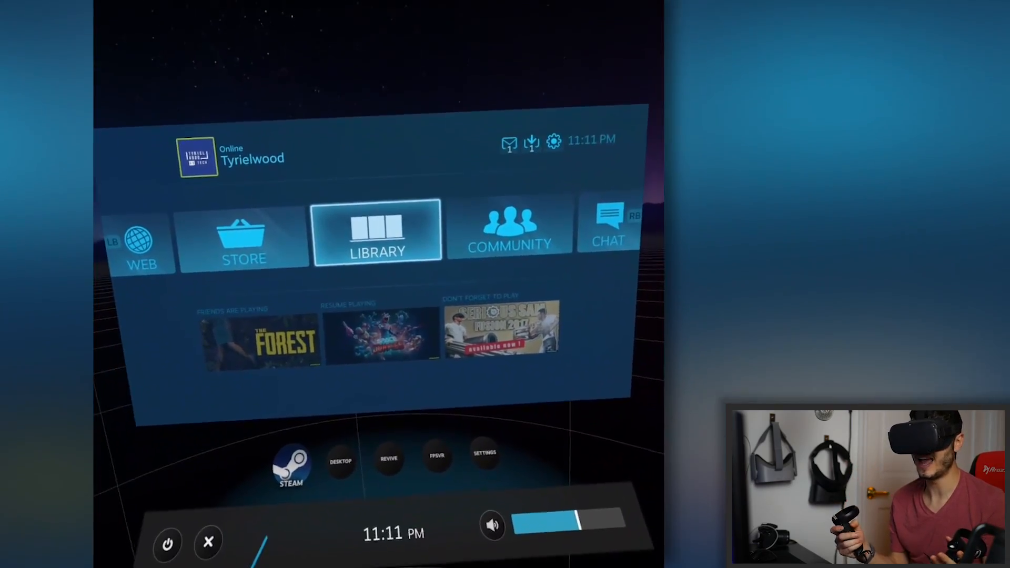
Browse the Steam library, then mirror the PC desktop inside the headset dashboard.
click(376, 233)
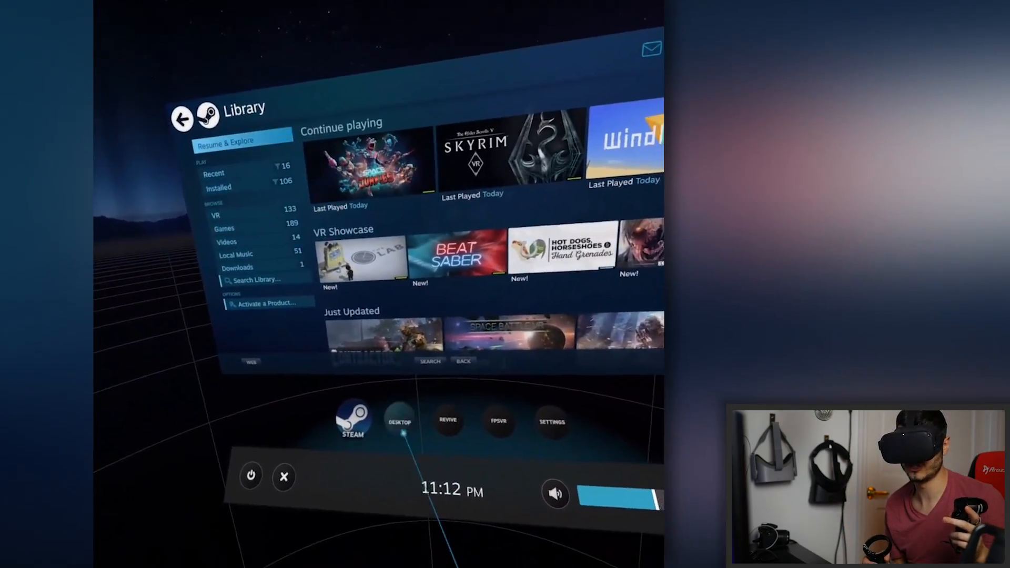
click(398, 422)
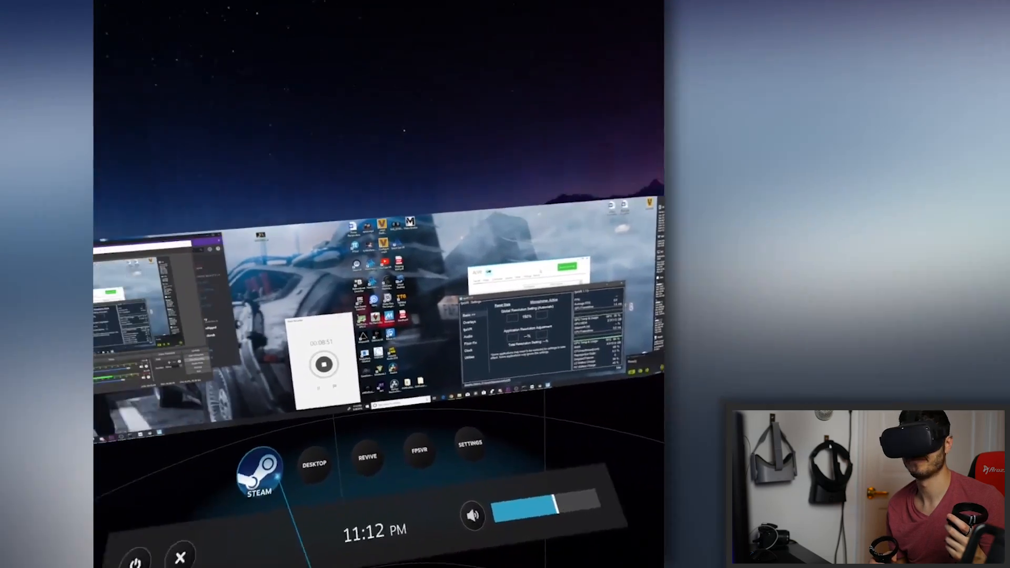
click(258, 470)
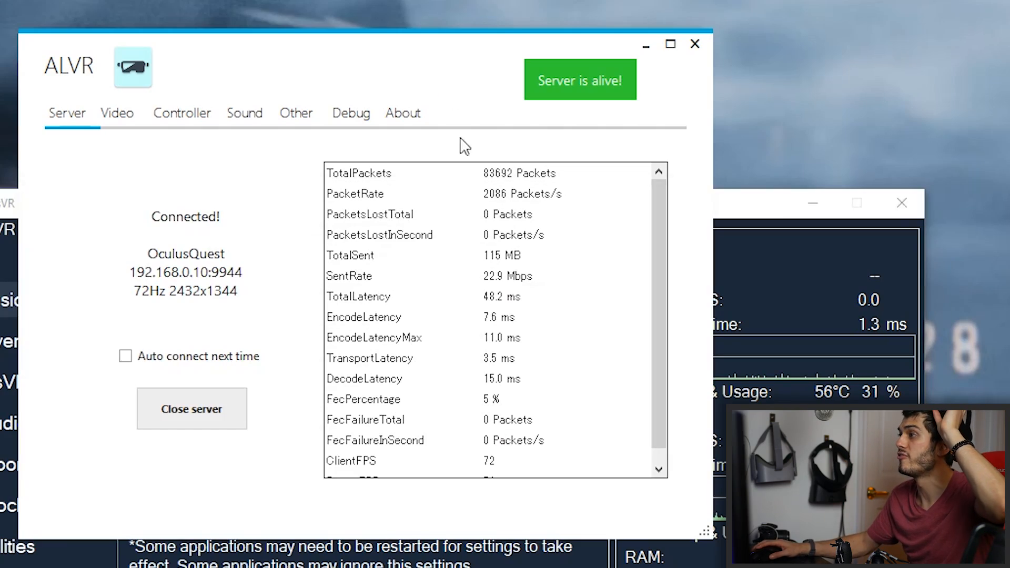
mouse_move(502, 305)
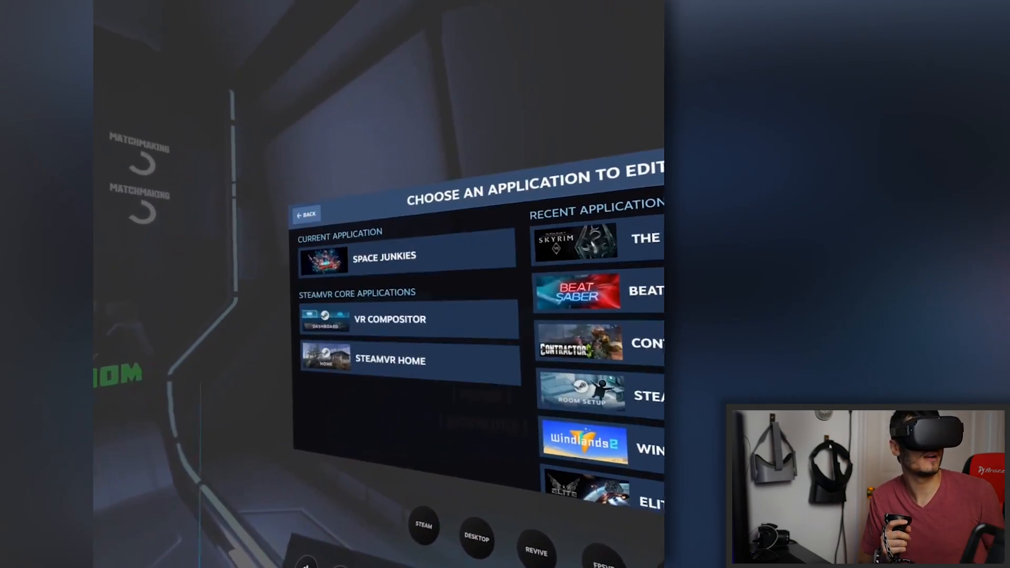
Select Space Junkies and edit its Oculus Touch legacy controller bindings.
click(384, 256)
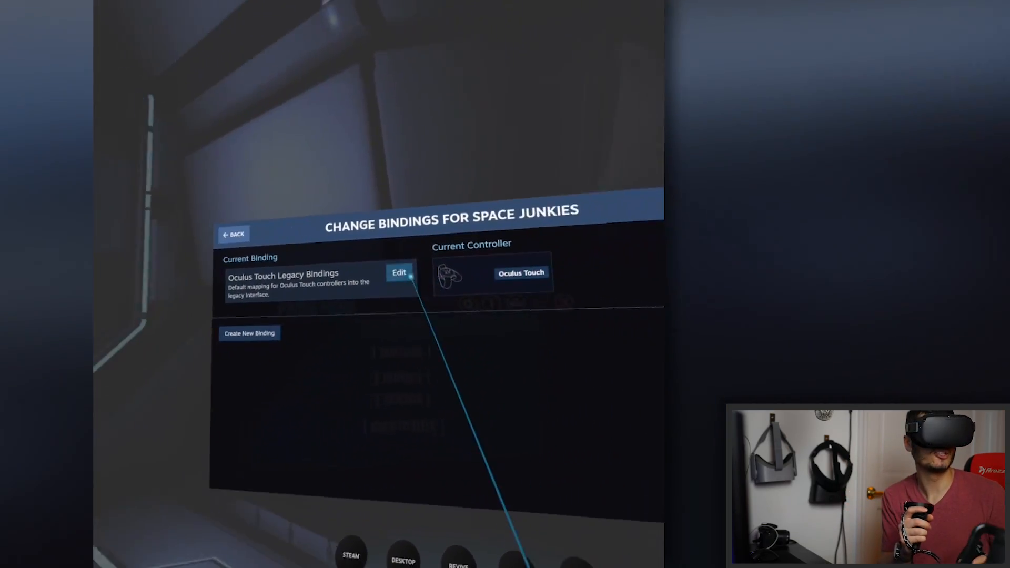
click(399, 272)
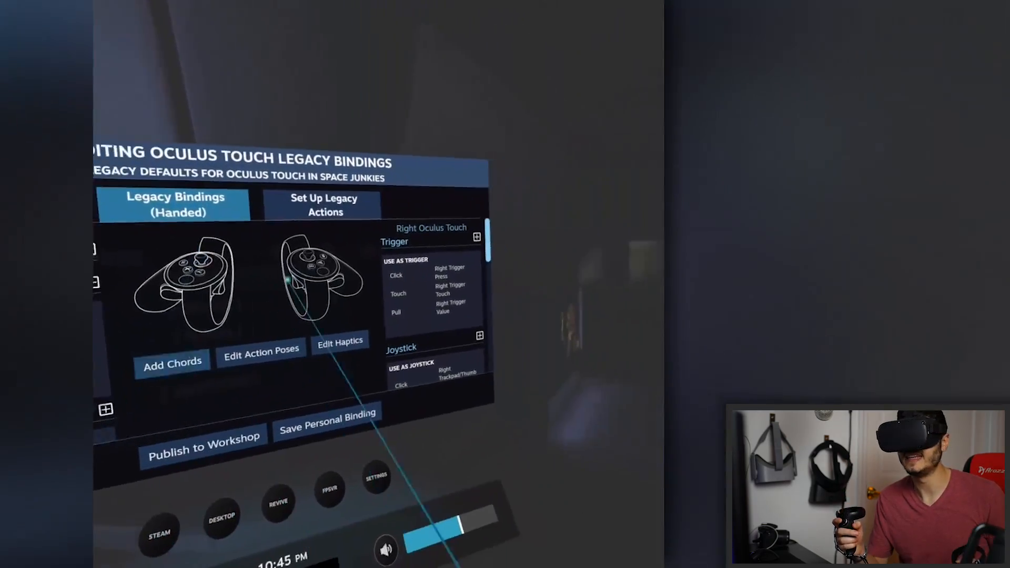